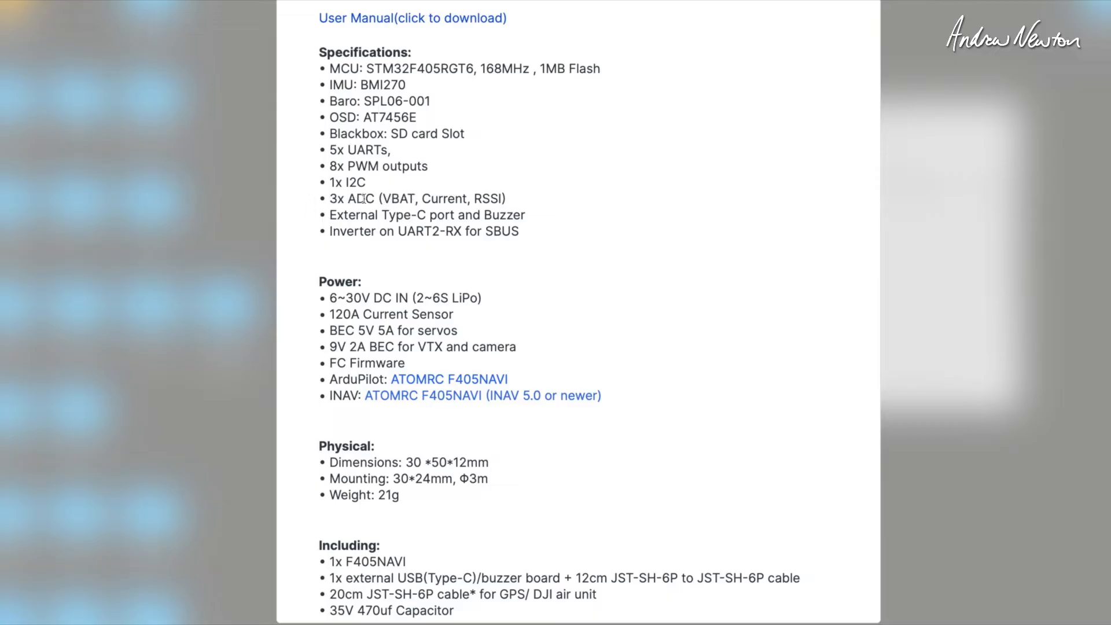
mouse_move(460, 303)
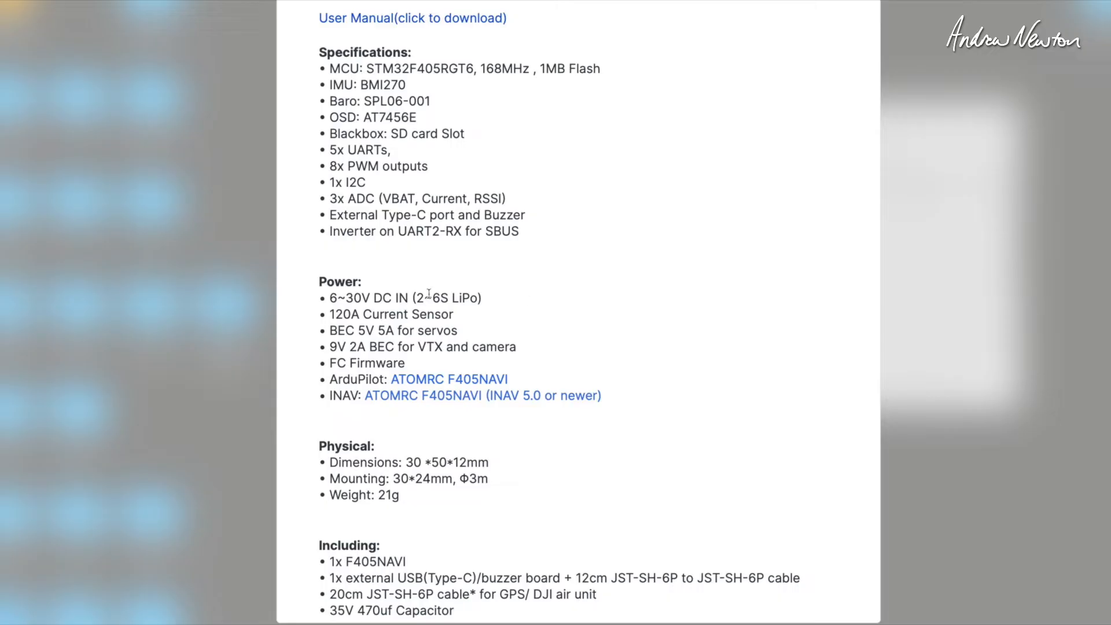
mouse_move(388, 314)
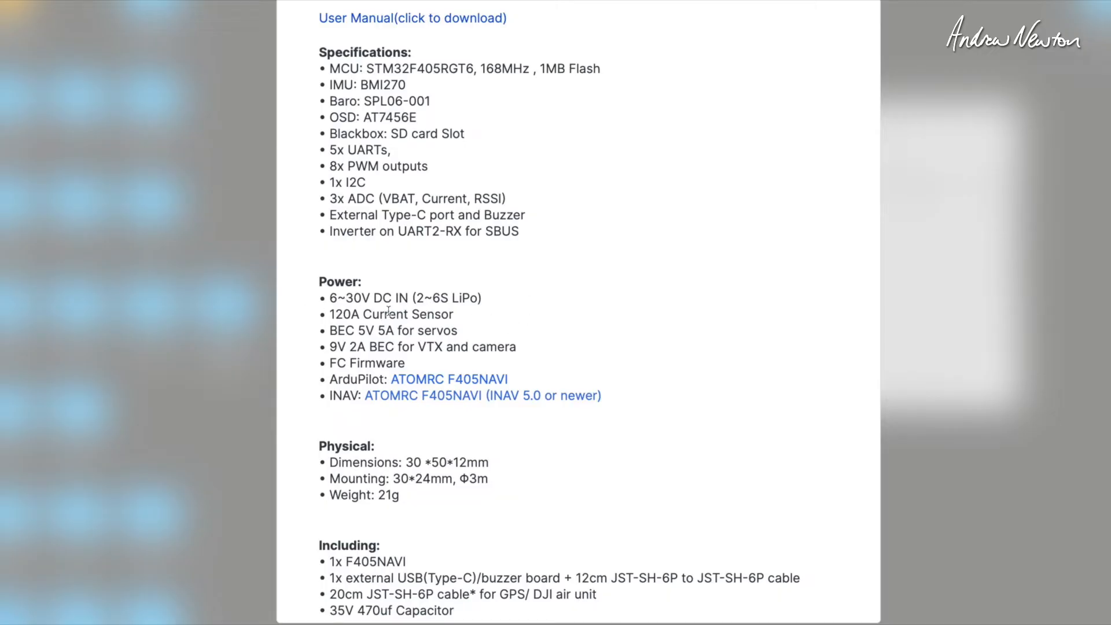
mouse_move(608, 277)
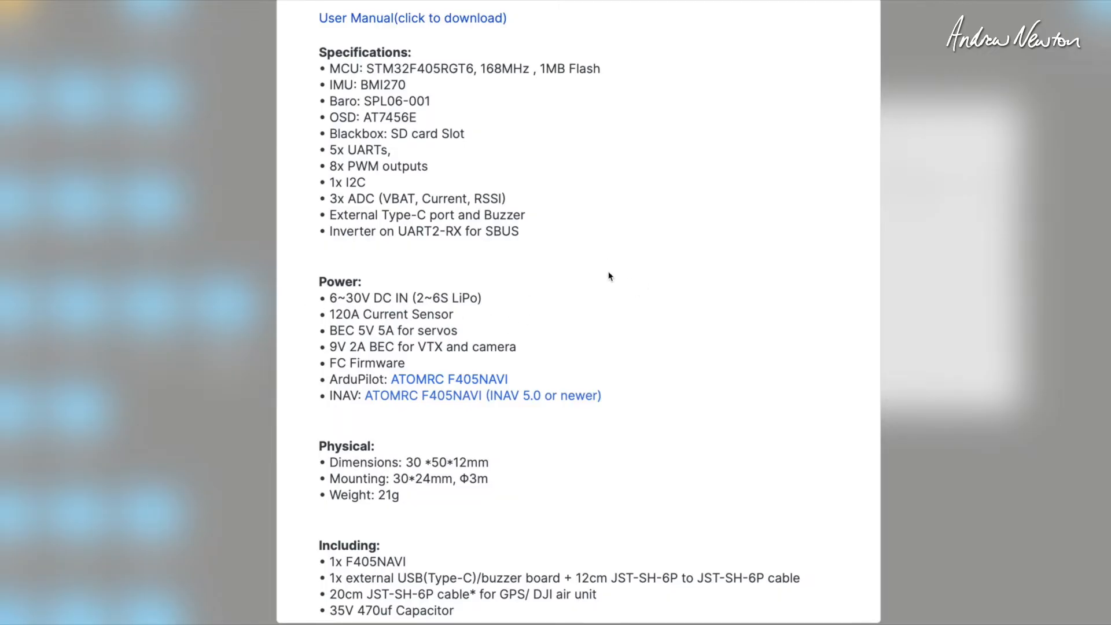
mouse_move(328, 335)
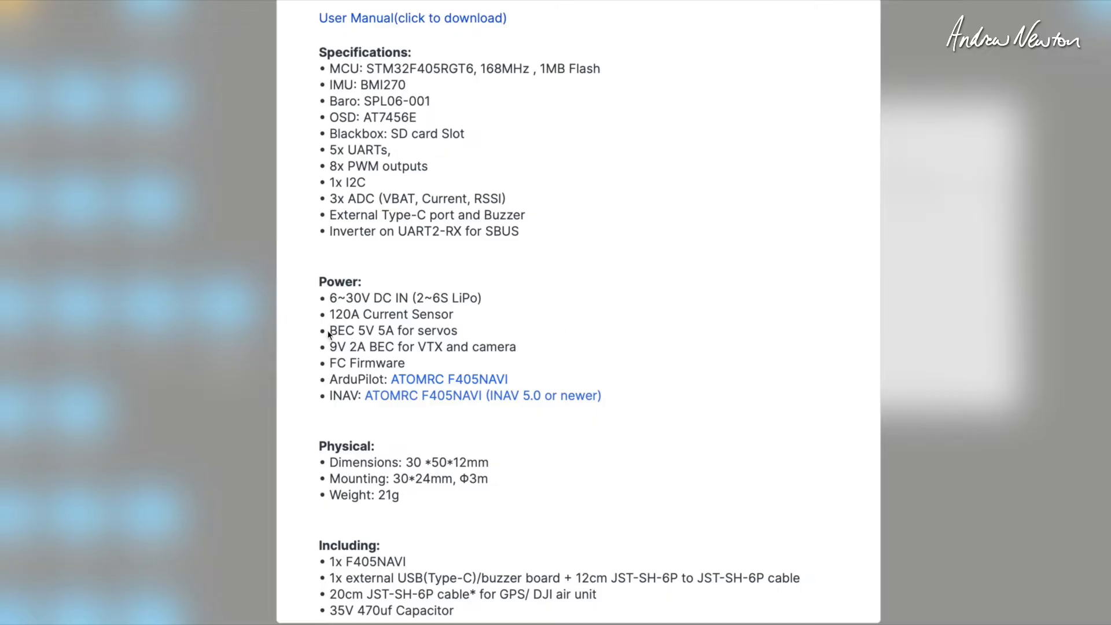
mouse_move(461, 338)
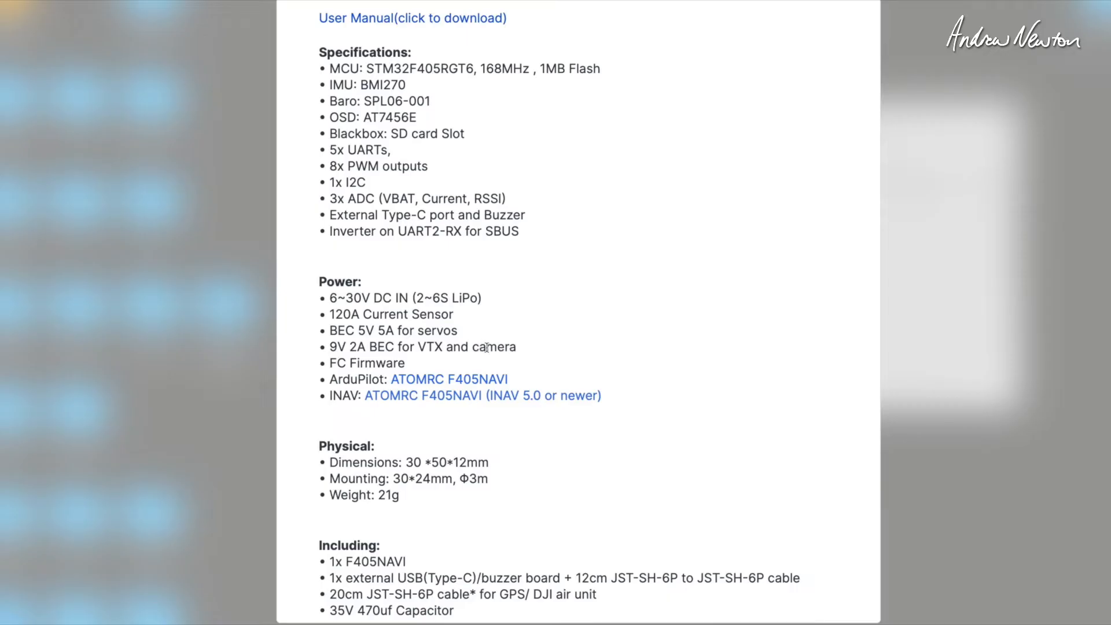
mouse_move(587, 351)
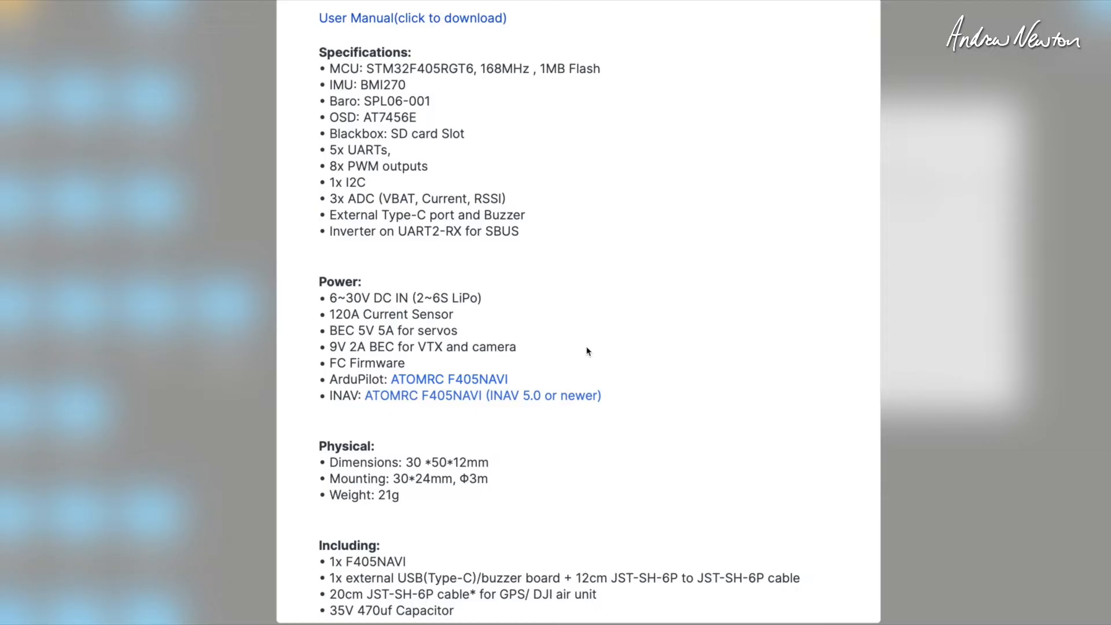
mouse_move(477, 414)
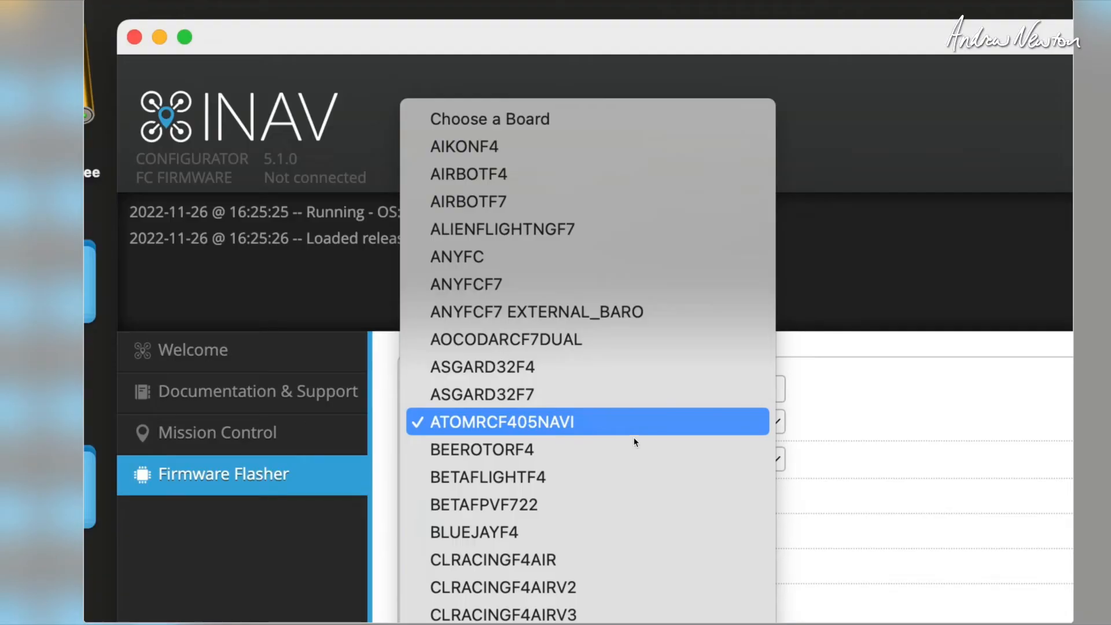
mouse_move(620, 419)
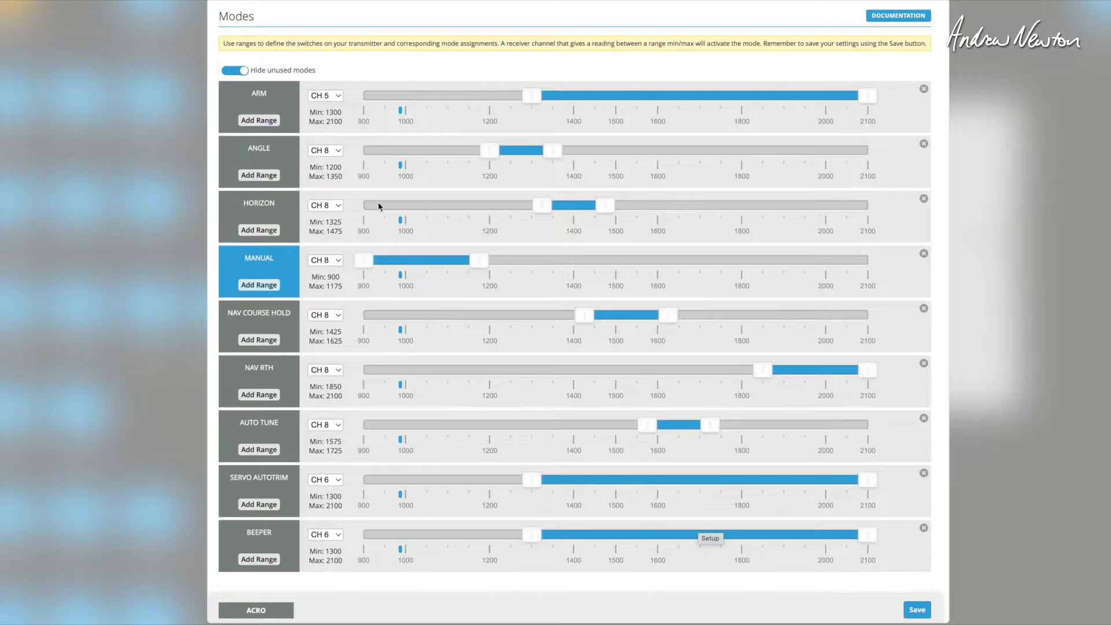
mouse_move(328, 167)
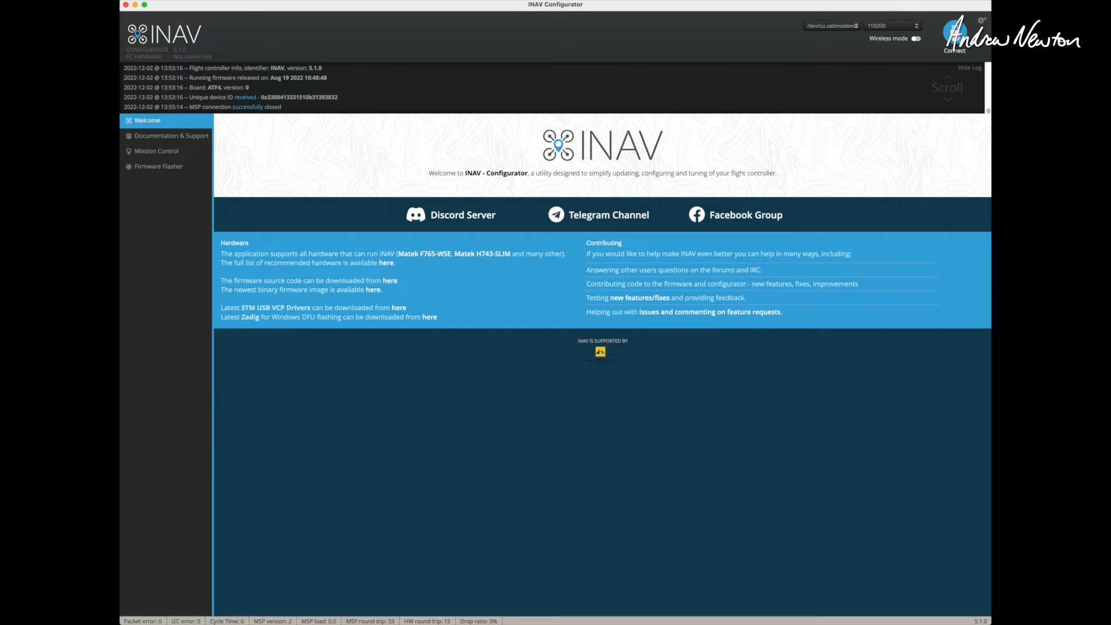
Step: Reconnect to the board and confirm all six accelerometer calibration steps are complete
left_click(954, 39)
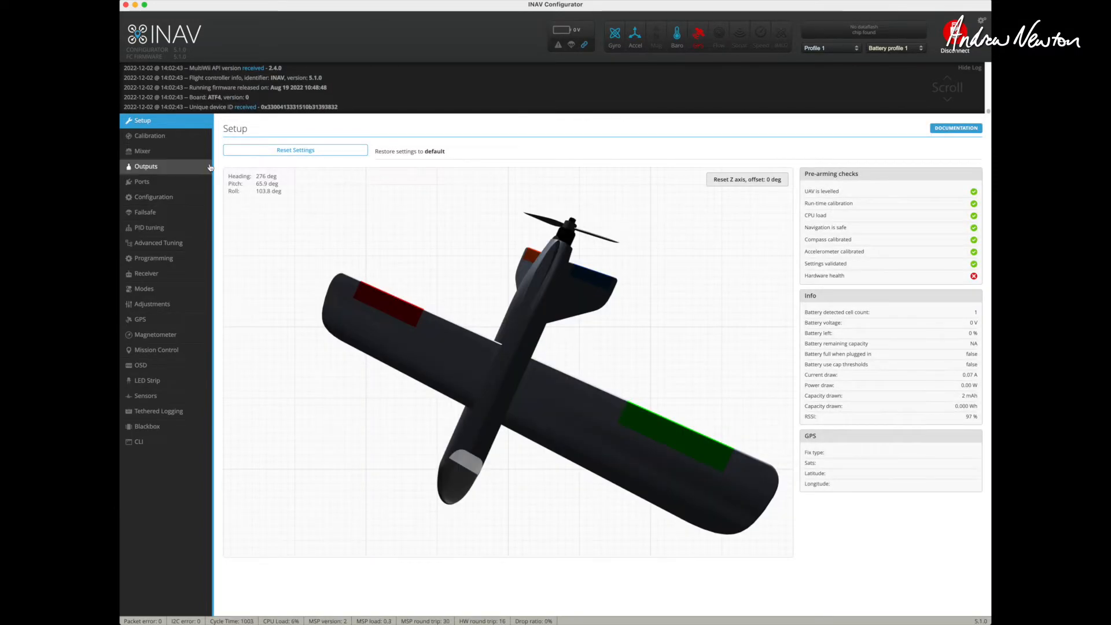
mouse_move(149, 135)
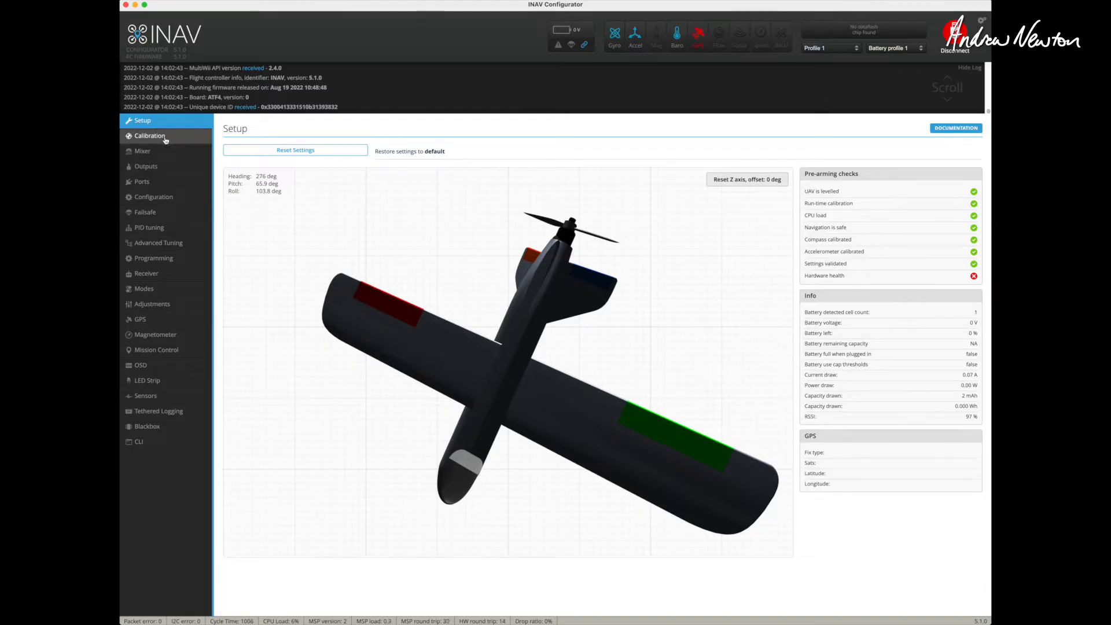
left_click(149, 136)
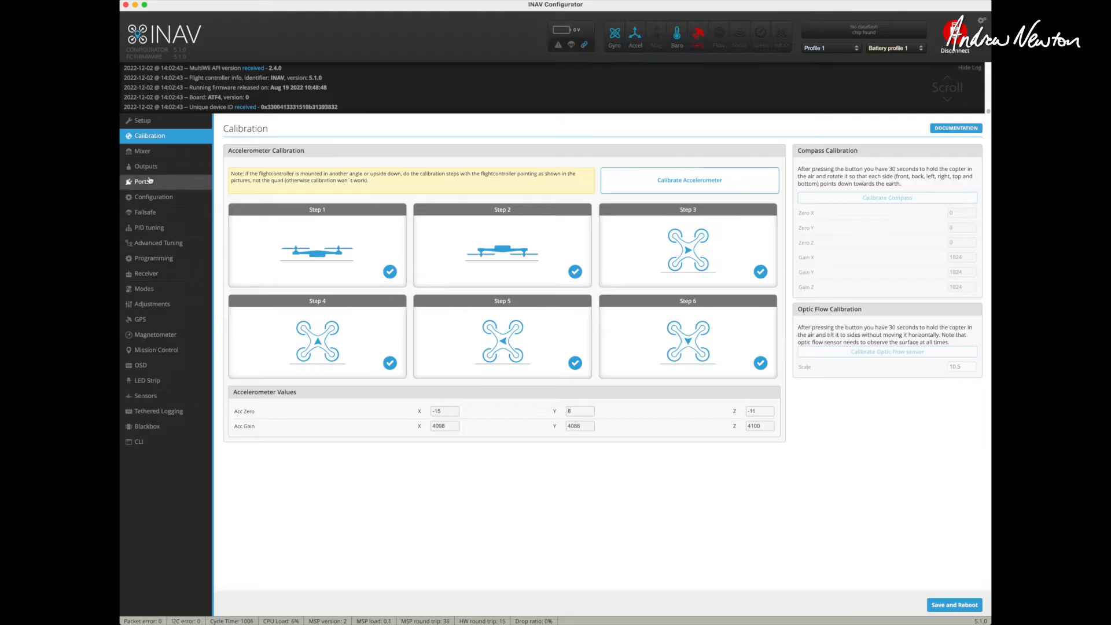
mouse_move(141, 151)
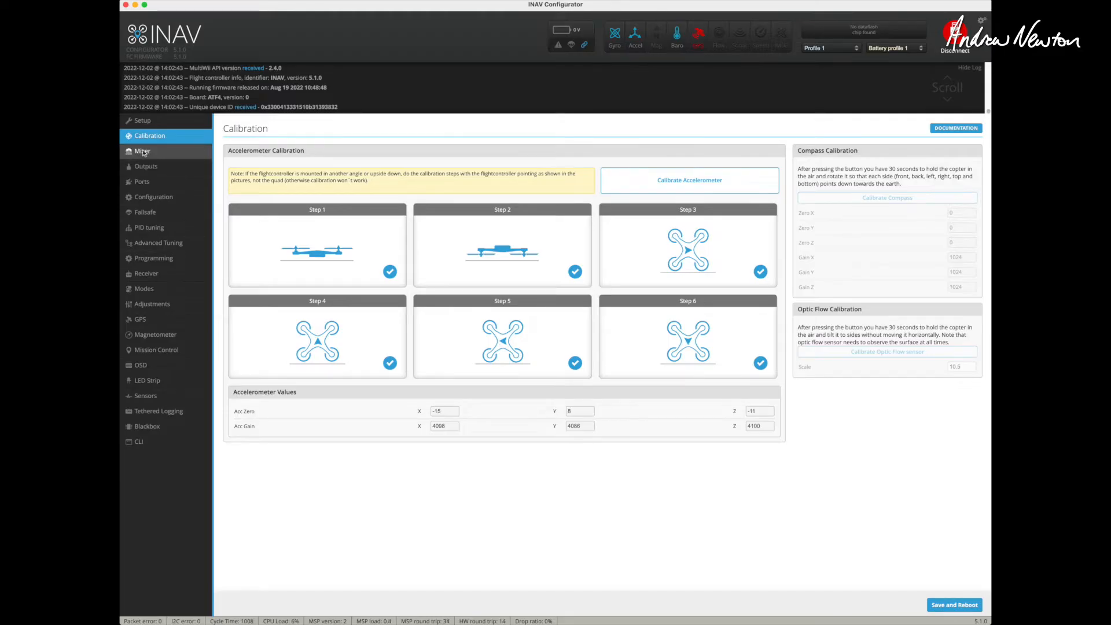
left_click(142, 151)
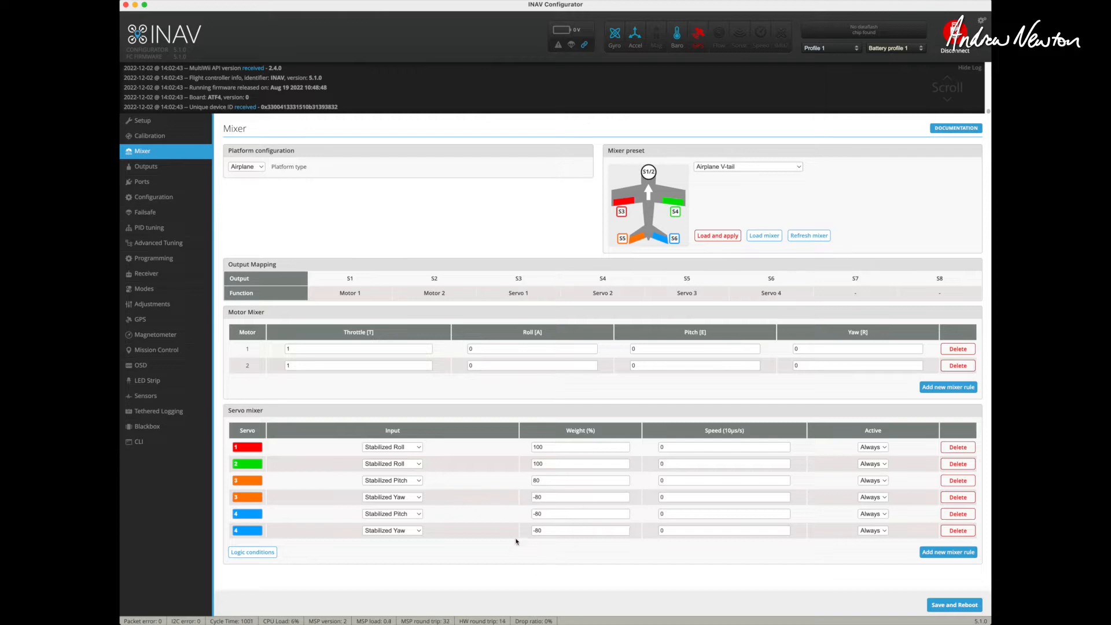
mouse_move(548, 489)
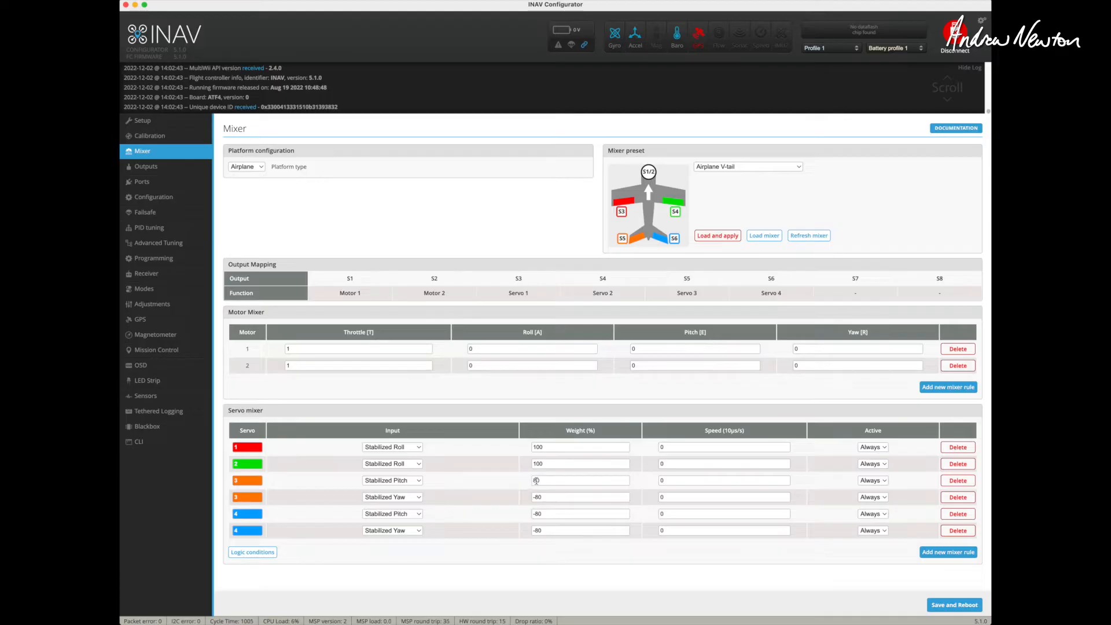
Step: Set V-tail servo mixer weights to 70/-30/-70/-30 and scroll through the servo outputs
type("70")
left_click(580, 513)
type("-70")
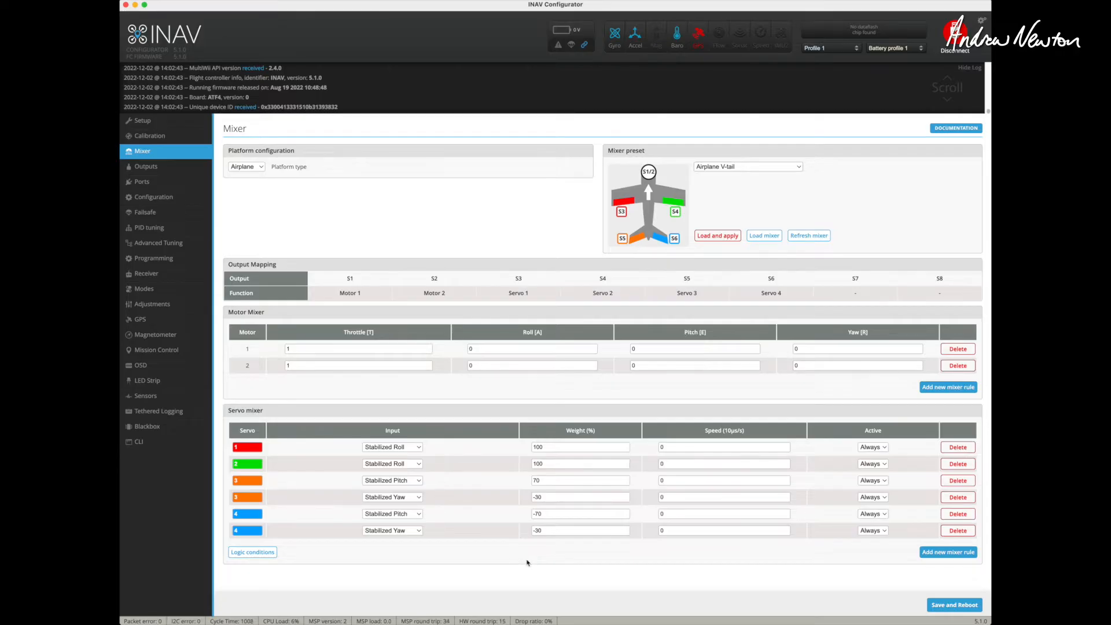
left_click(146, 166)
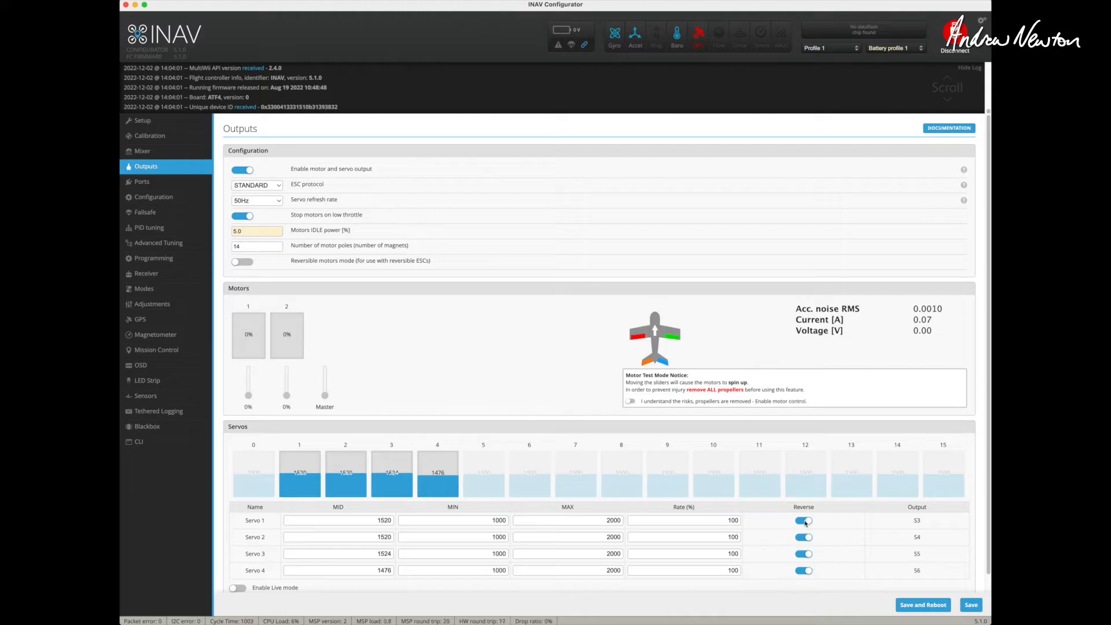
scroll("down", 3)
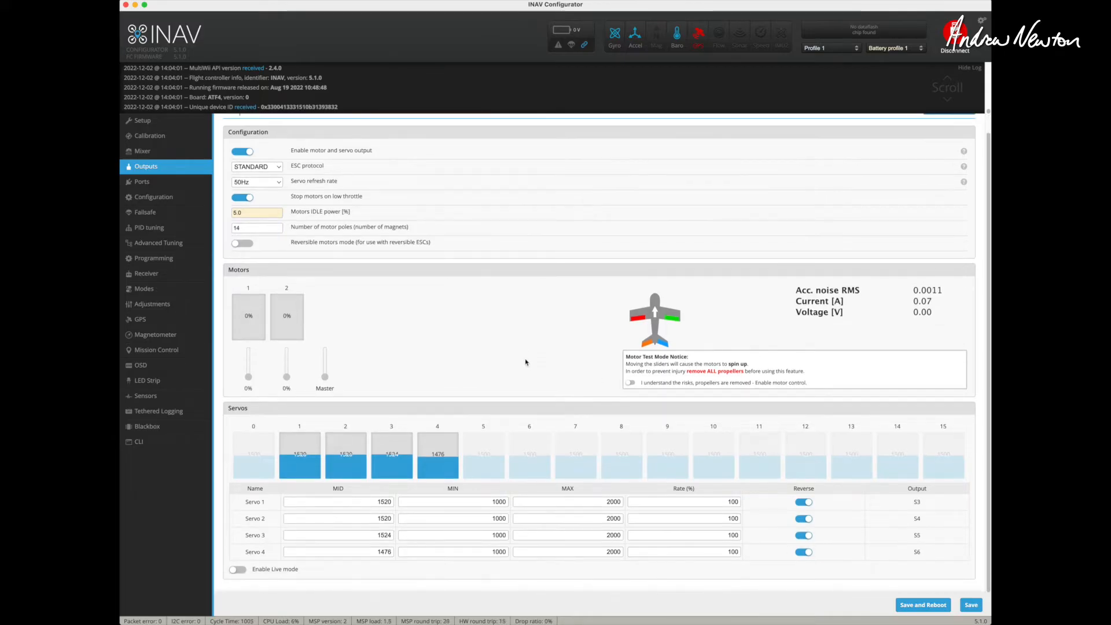
left_click(142, 181)
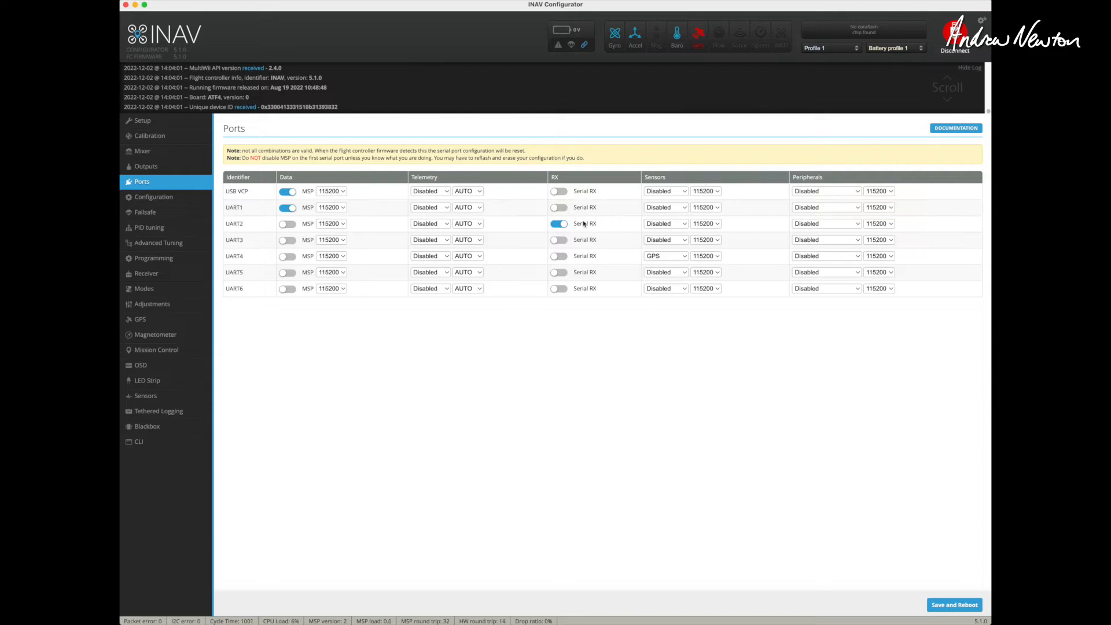
mouse_move(812, 248)
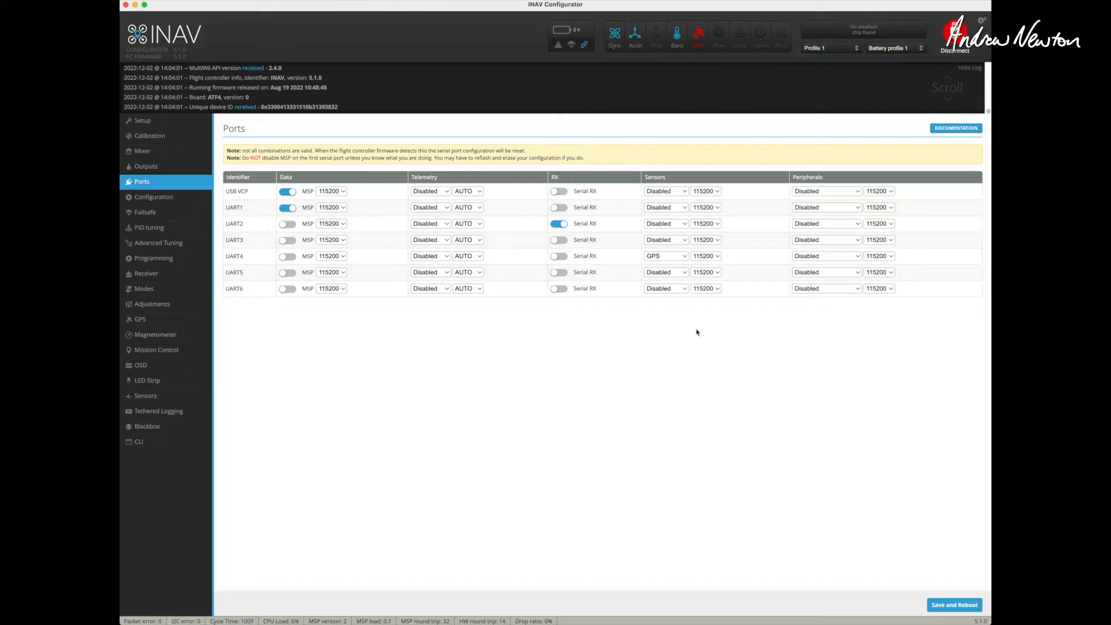
Step: Check the serial ports (UART2 receiver, UART4 GPS) and load the Configuration page
left_click(154, 196)
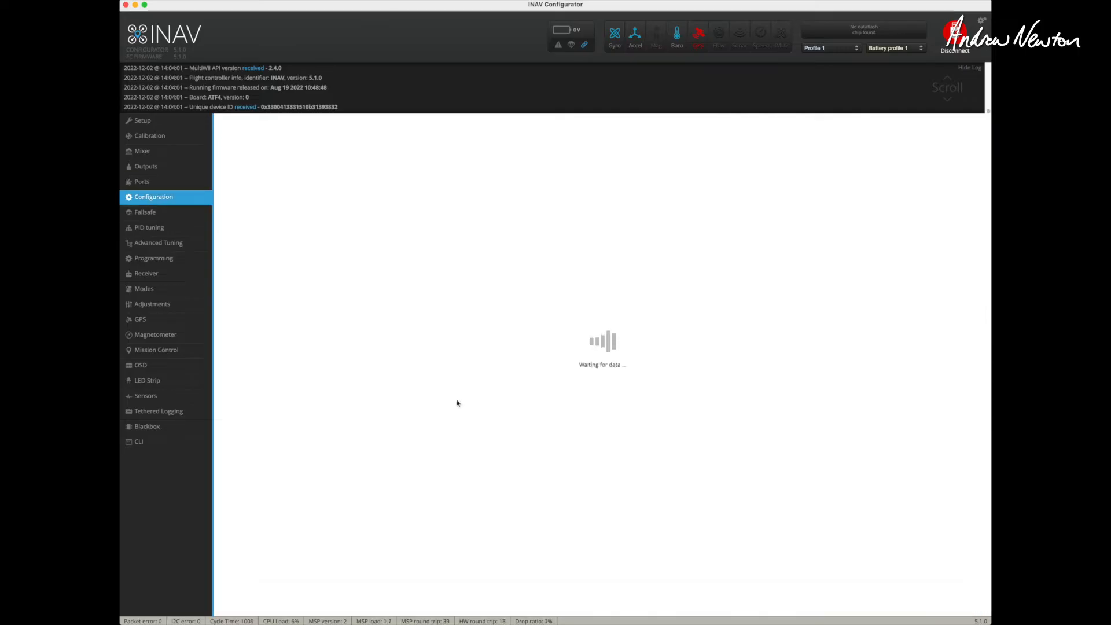
Step: Enable permanent AIRMODE, toggle CPU based serial ports, and leave continuous servo trim off
left_click(154, 196)
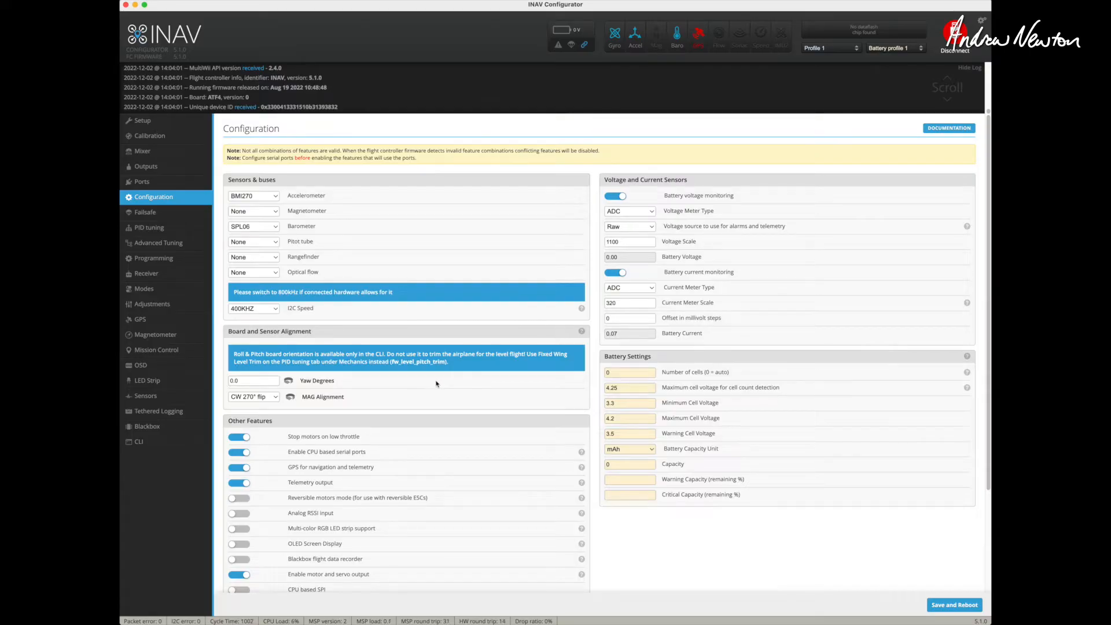
scroll("down", 3)
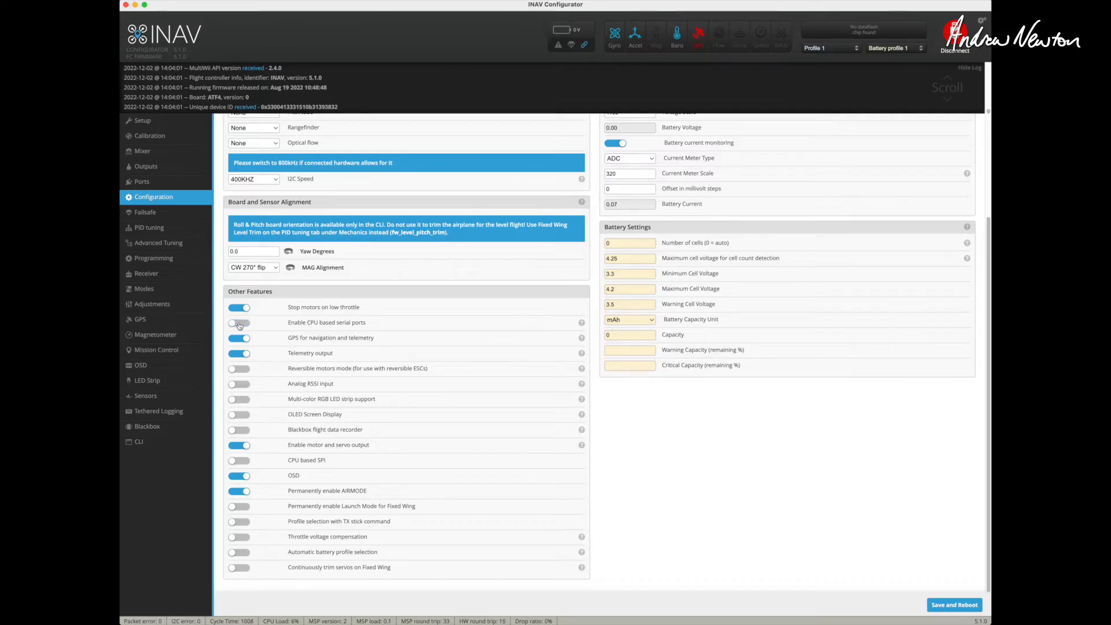
left_click(239, 322)
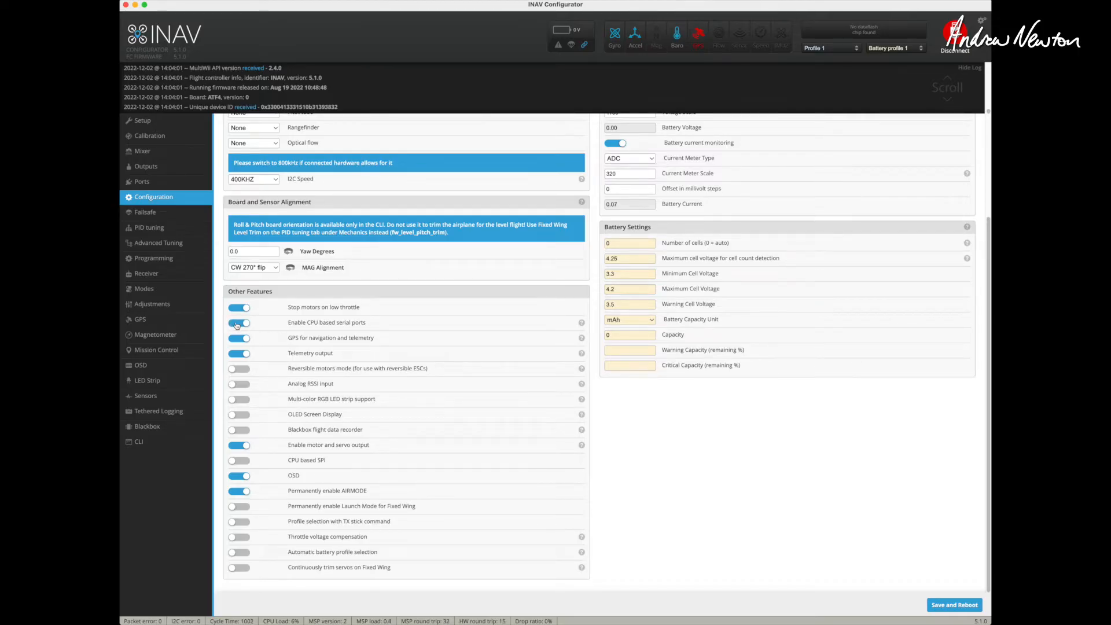
left_click(141, 181)
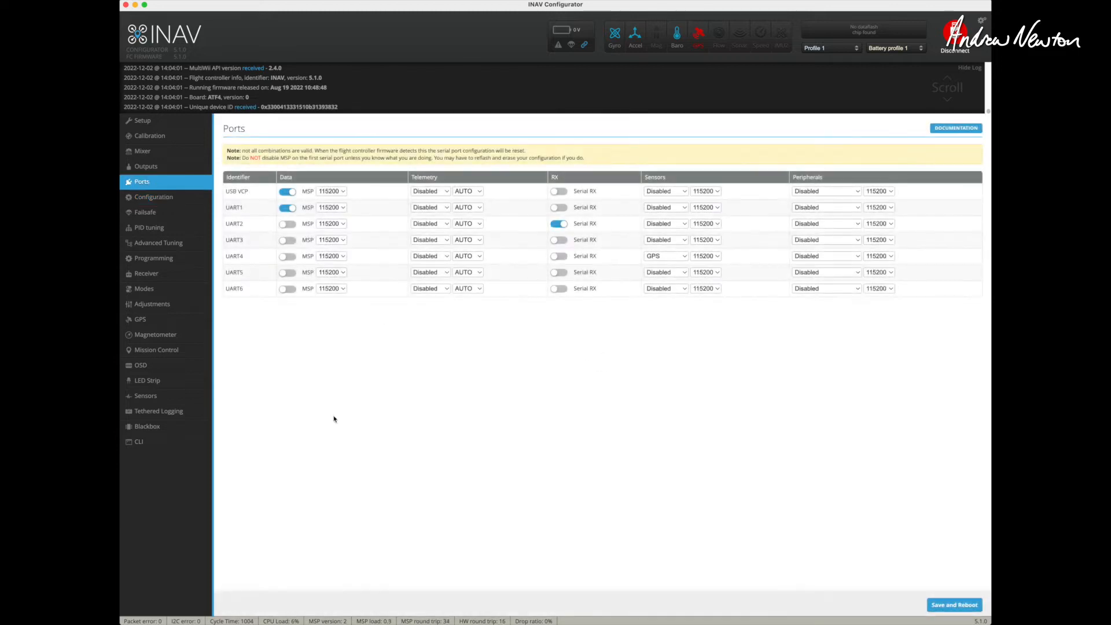
left_click(153, 196)
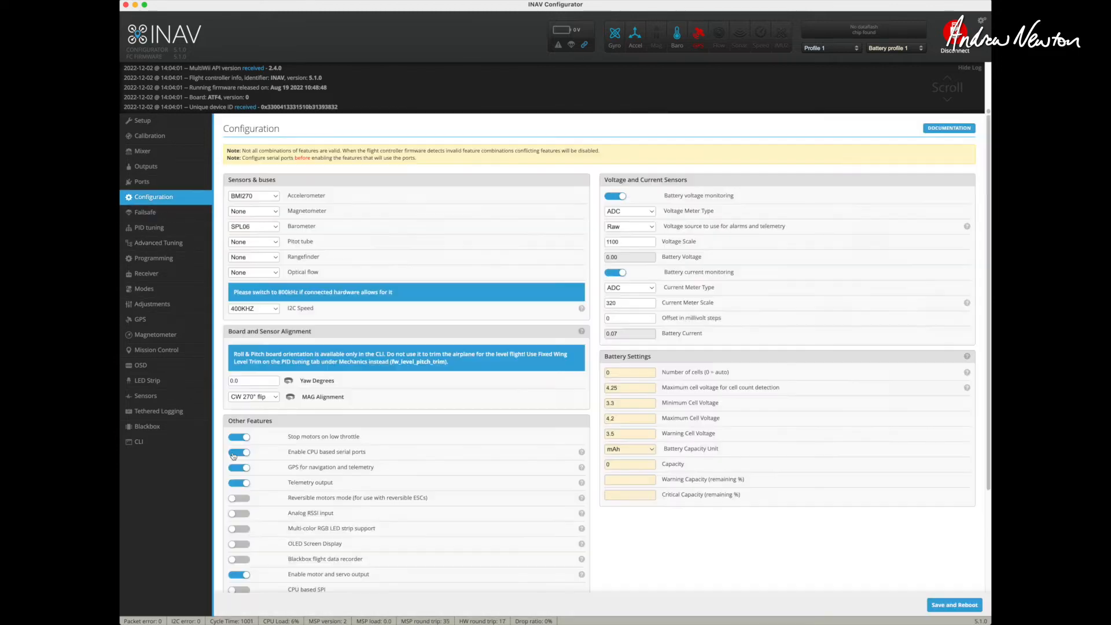
scroll("down", 3)
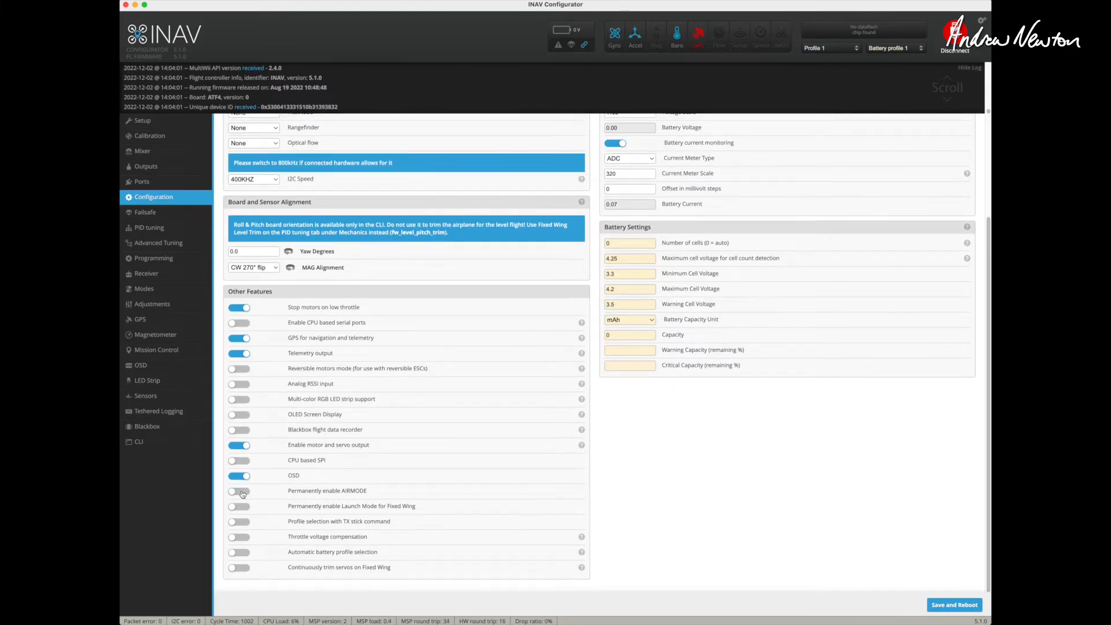
left_click(239, 490)
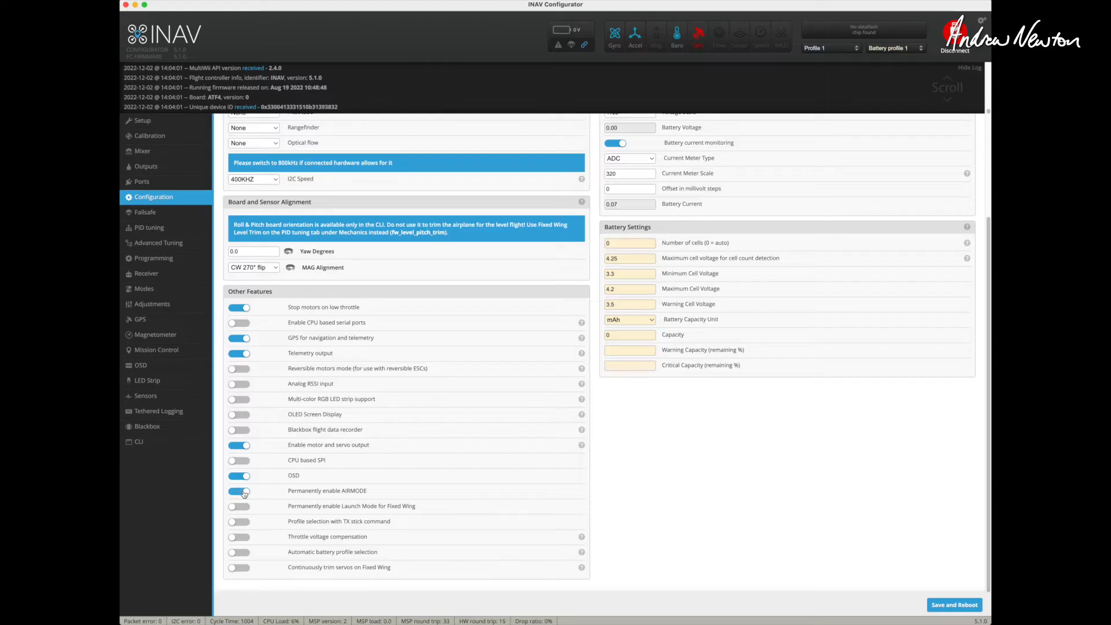
left_click(239, 567)
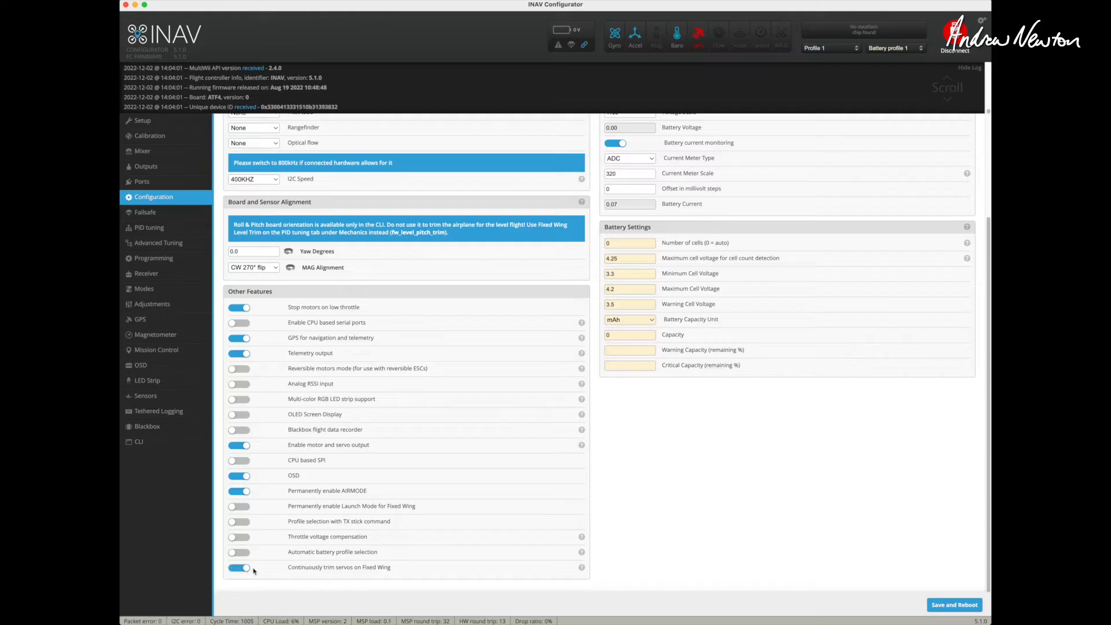
left_click(239, 567)
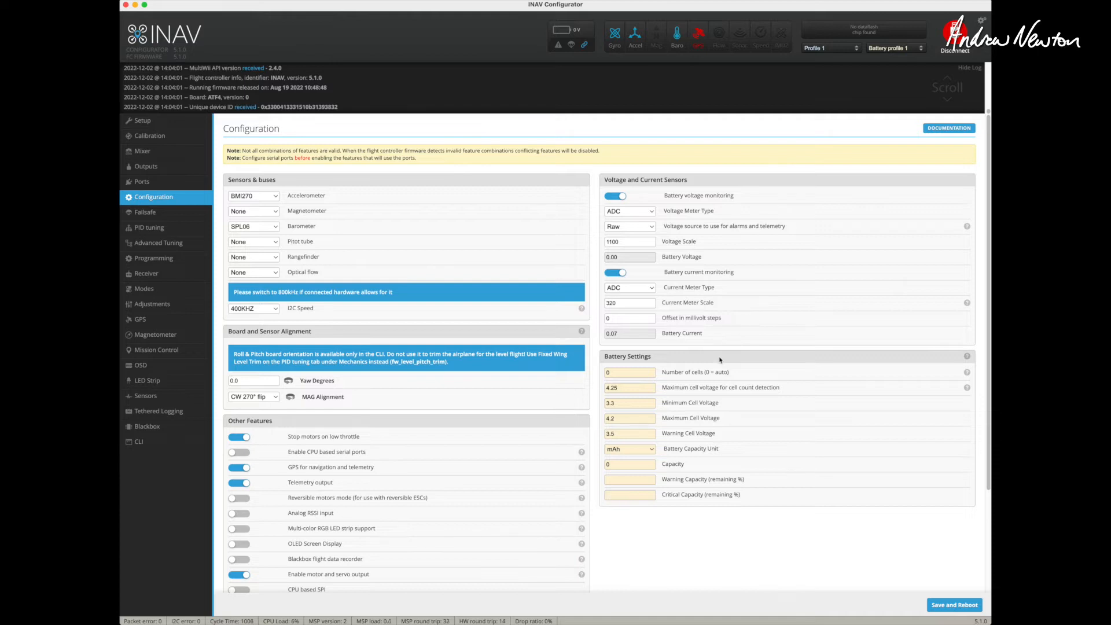
Step: Switch the failsafe procedure to Land, then back to RTH
scroll("down", 3)
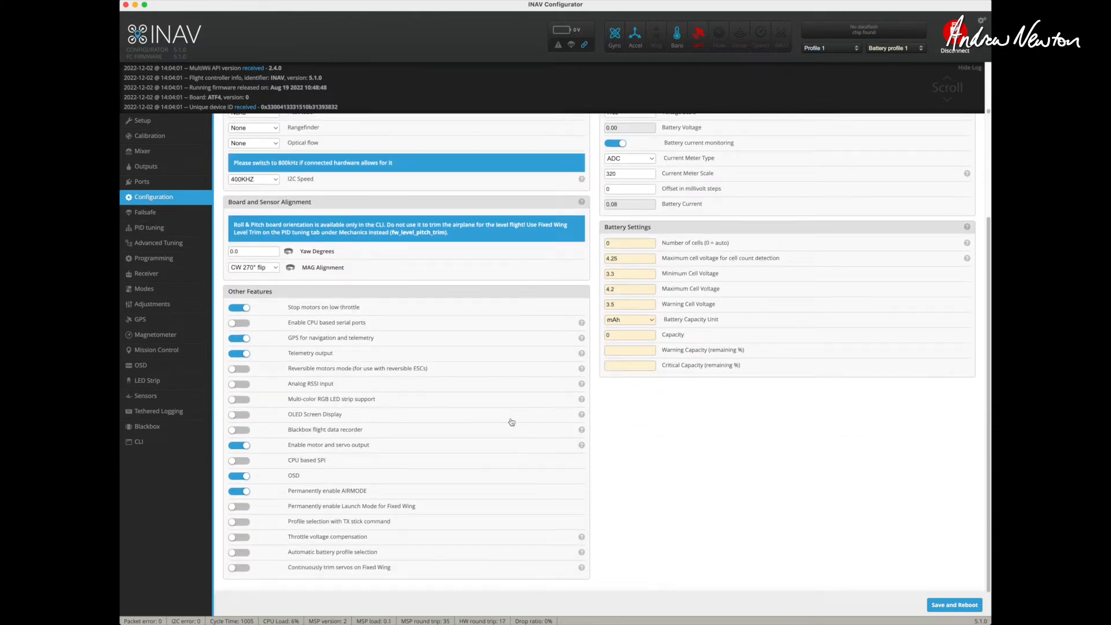
left_click(145, 212)
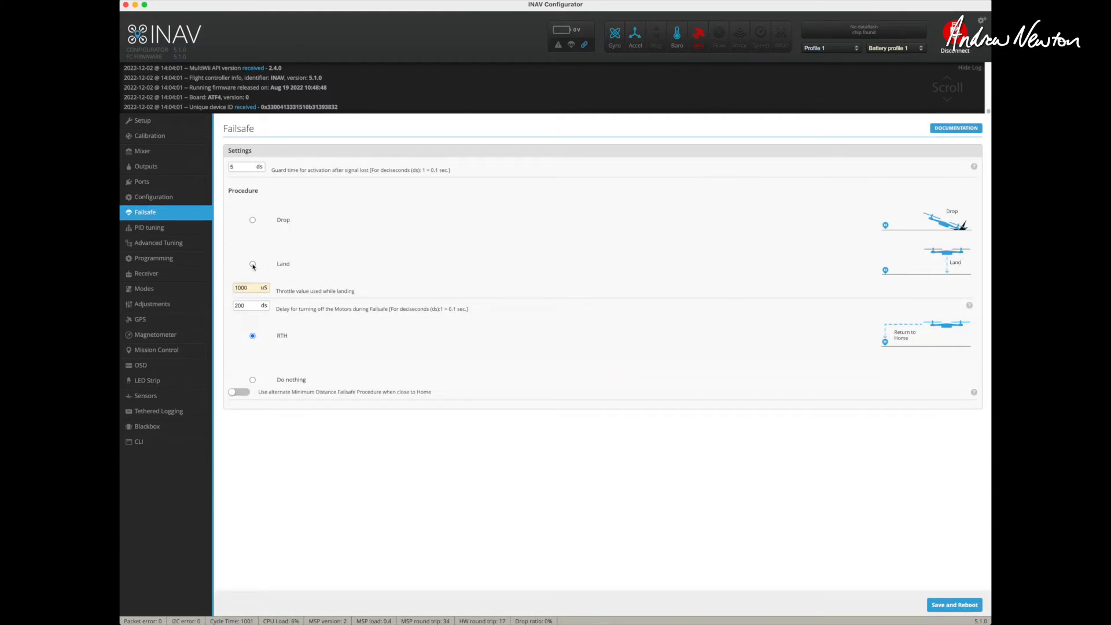
left_click(252, 264)
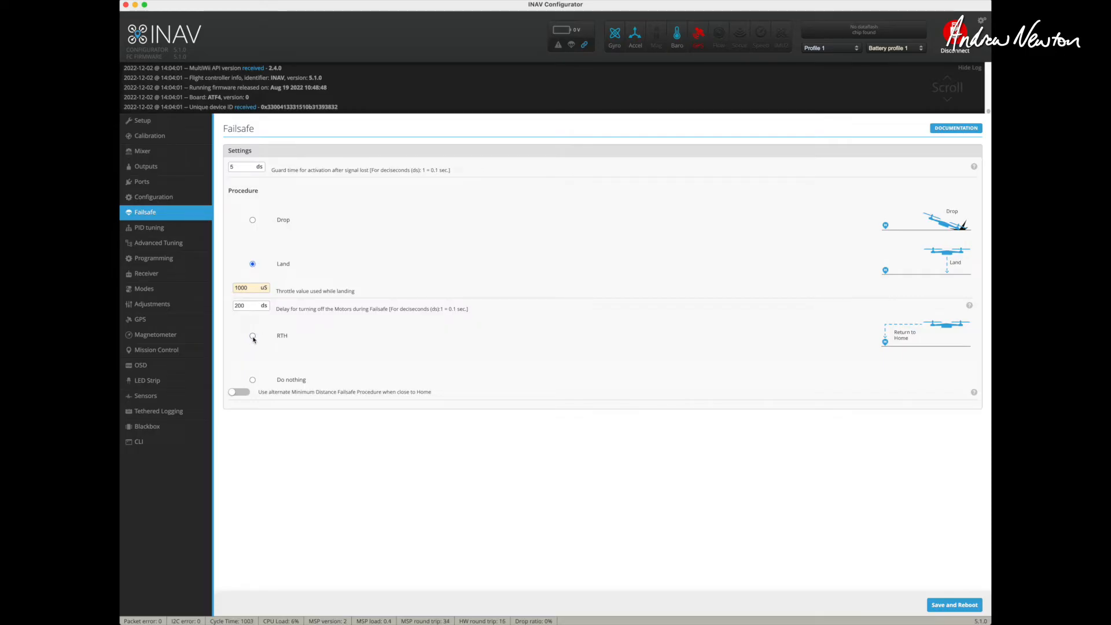
left_click(253, 335)
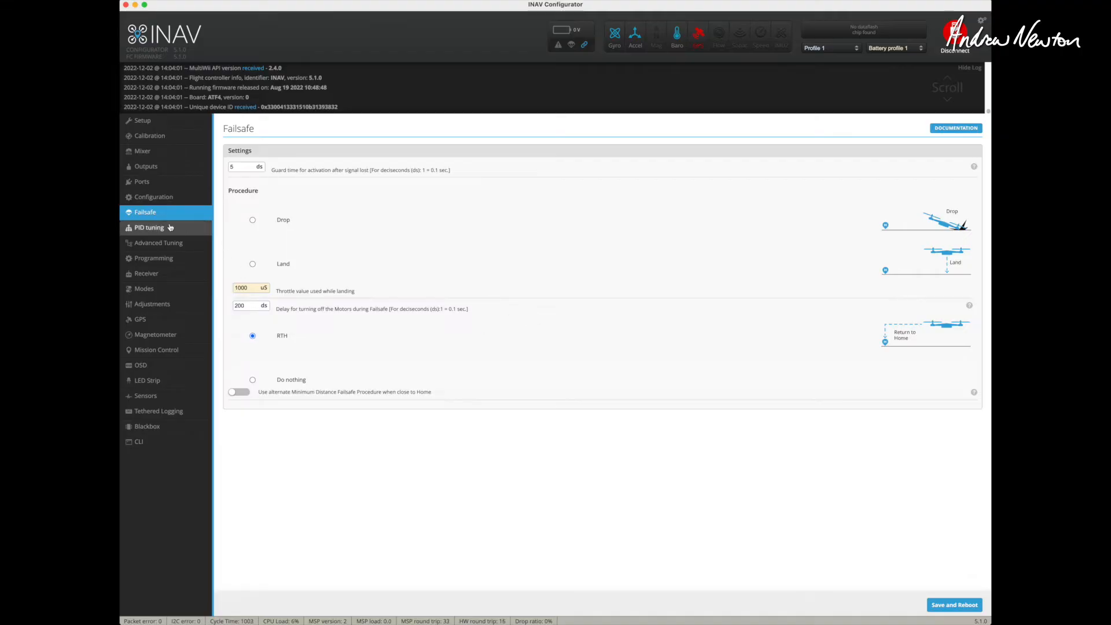
Step: Review PID Mechanics level trim, then Rates & Expo with 200°/s roll, pitch, yaw rates
left_click(148, 227)
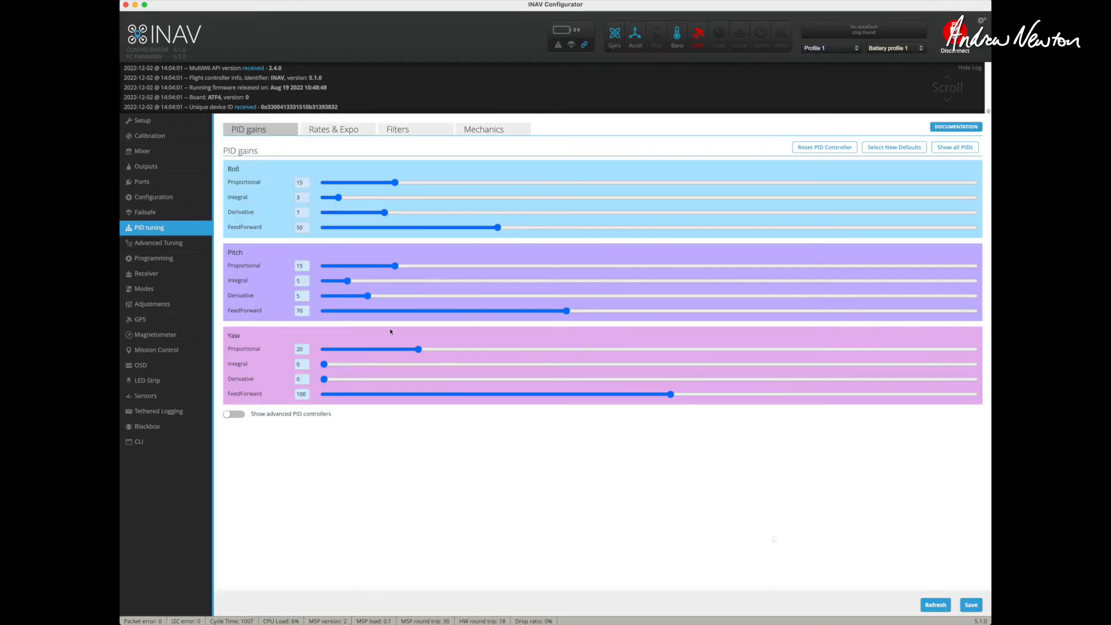
left_click(483, 129)
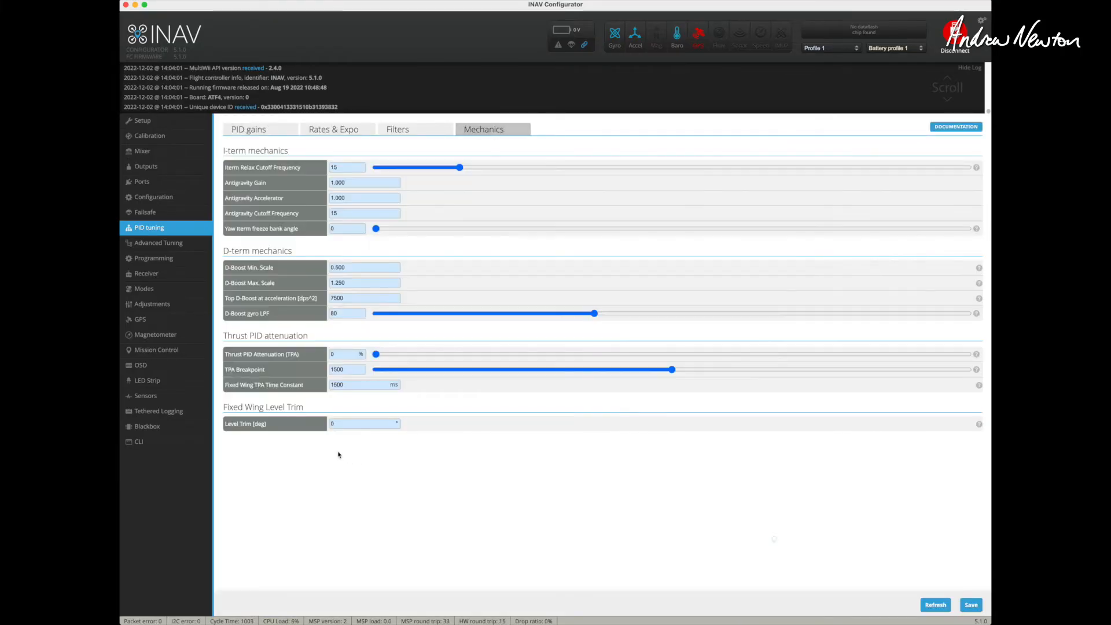
left_click(361, 423)
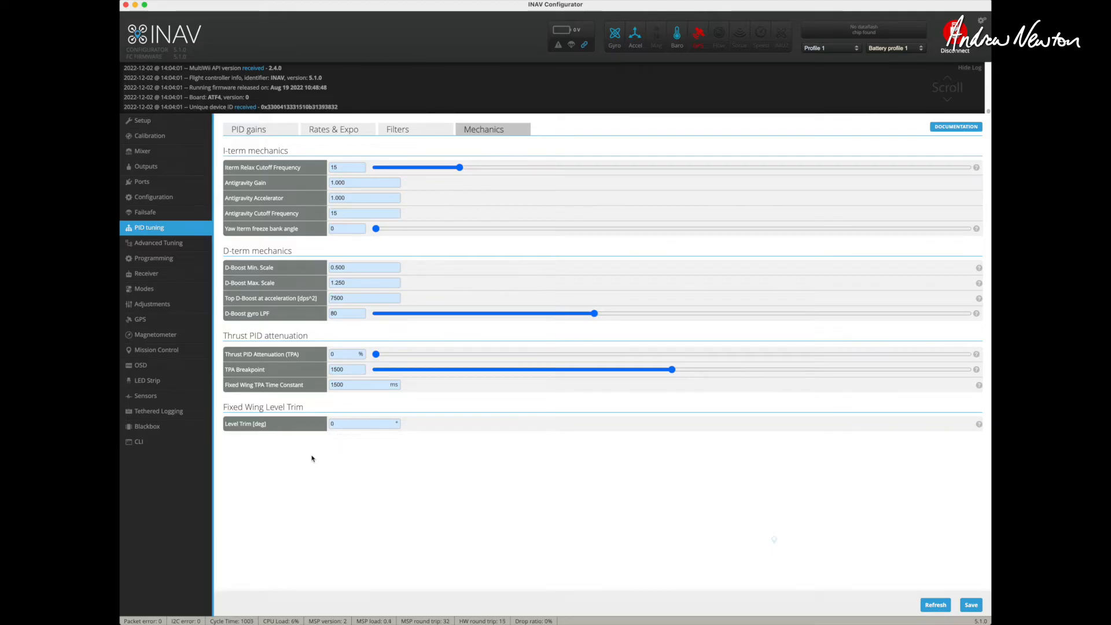
mouse_move(335, 452)
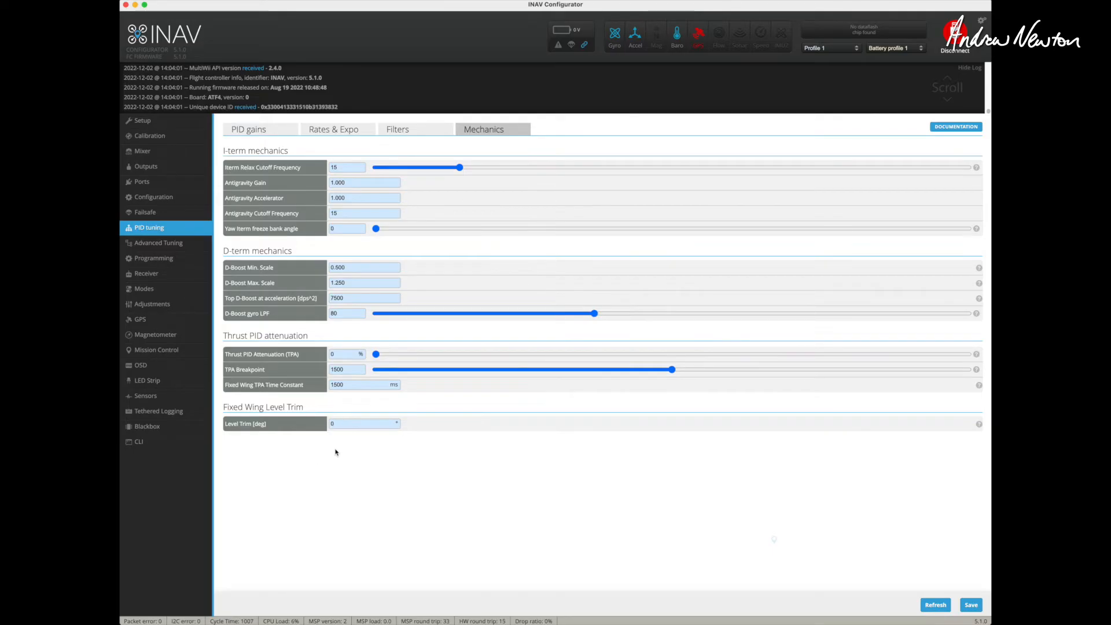
mouse_move(320, 448)
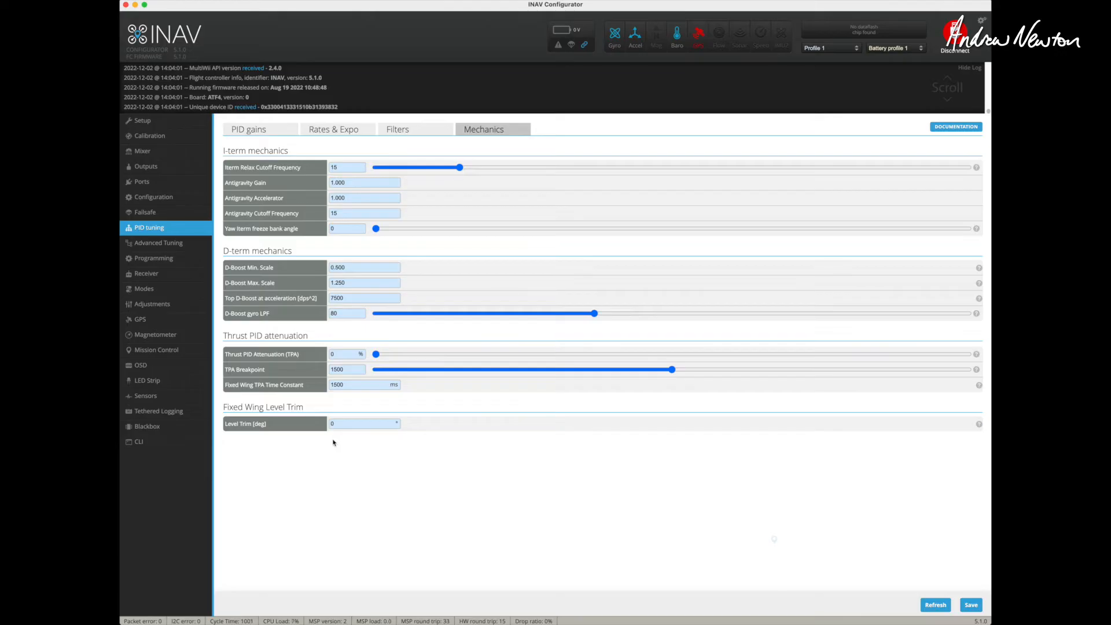
mouse_move(337, 438)
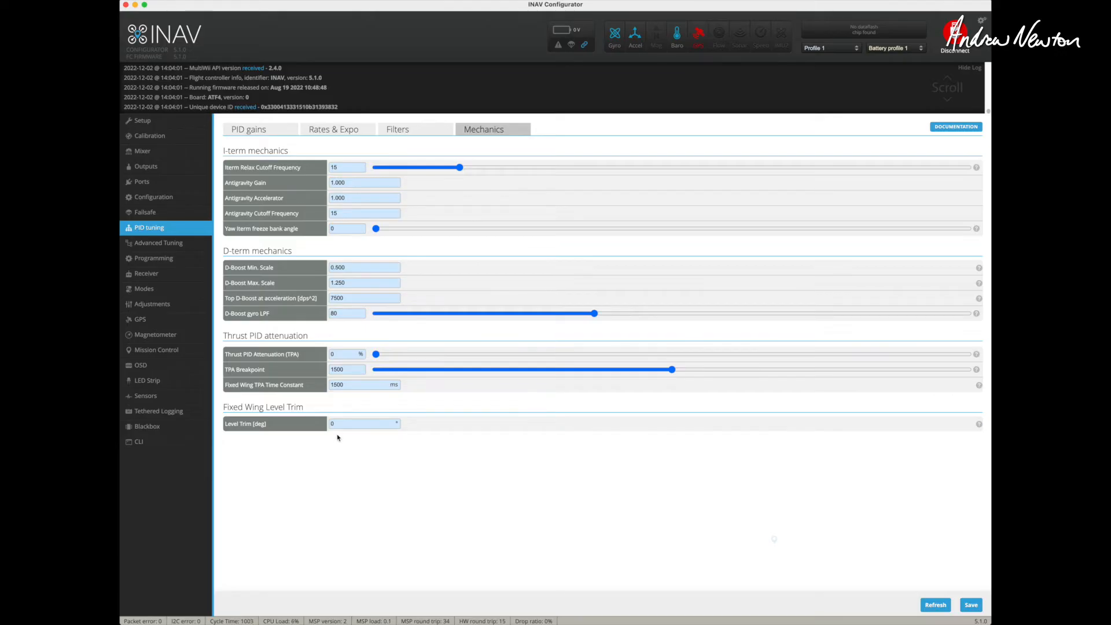
mouse_move(368, 493)
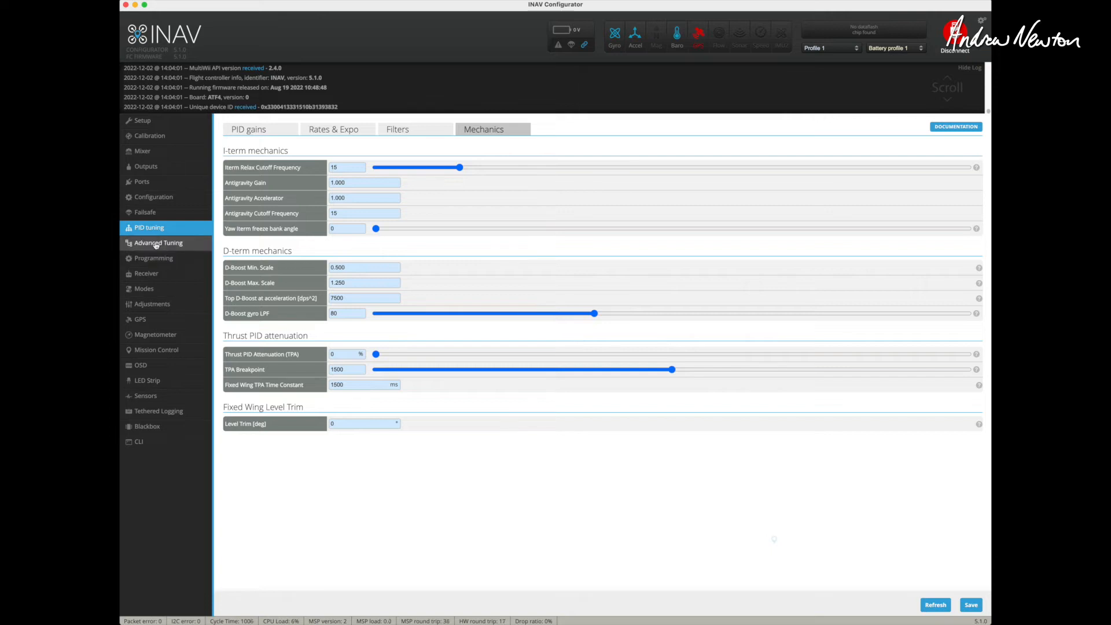
left_click(334, 129)
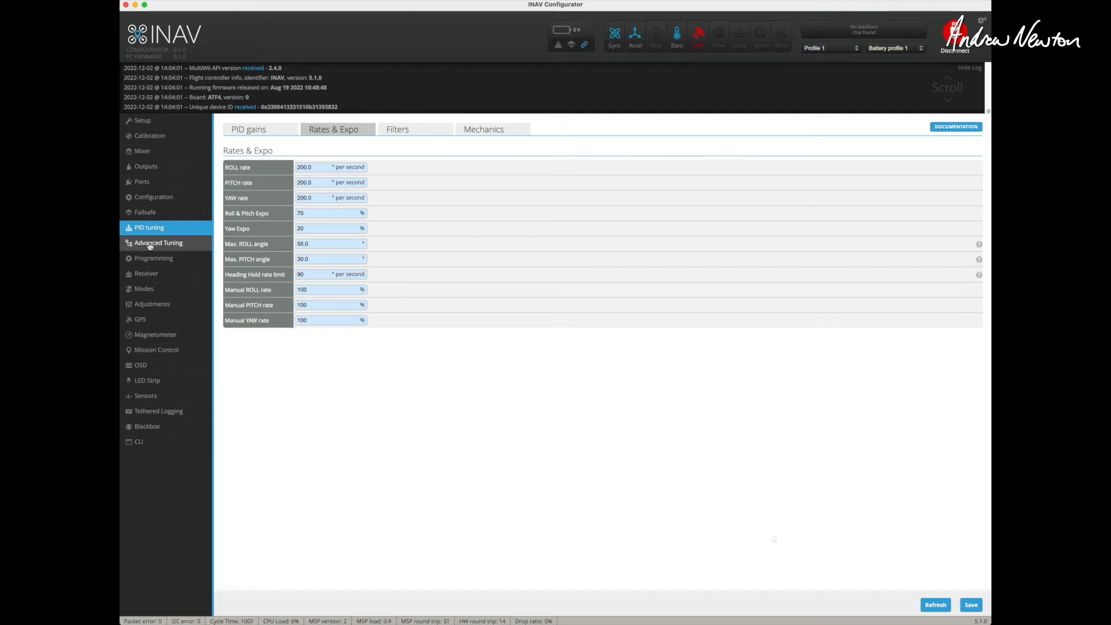
Step: Set the fixed-wing cruise throttle to 1350 µs and scroll through the navigation settings
left_click(158, 243)
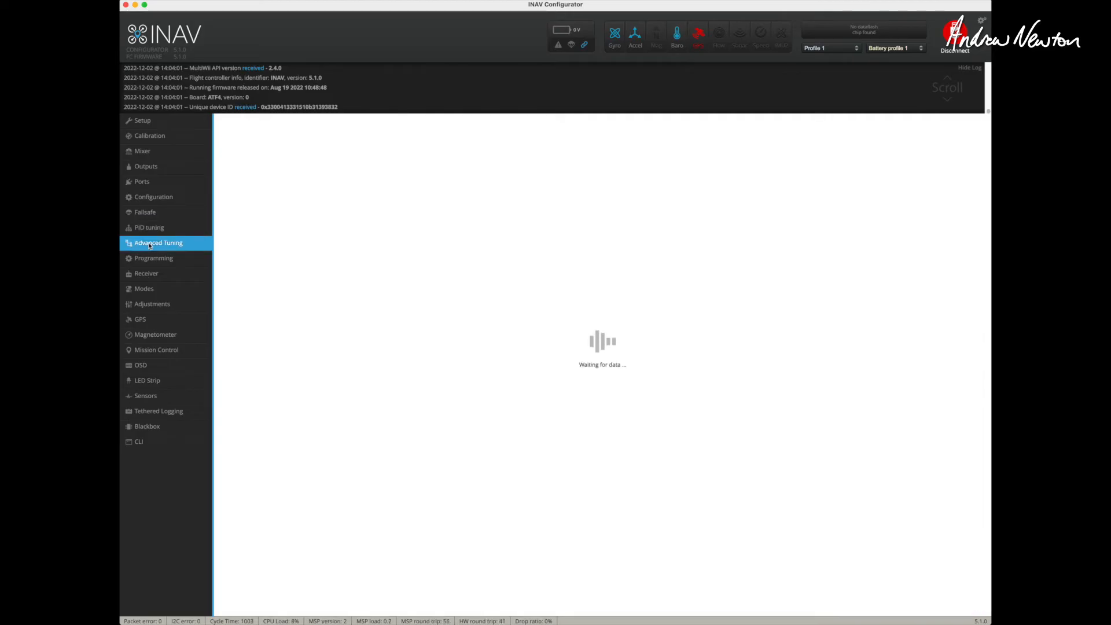
left_click(158, 242)
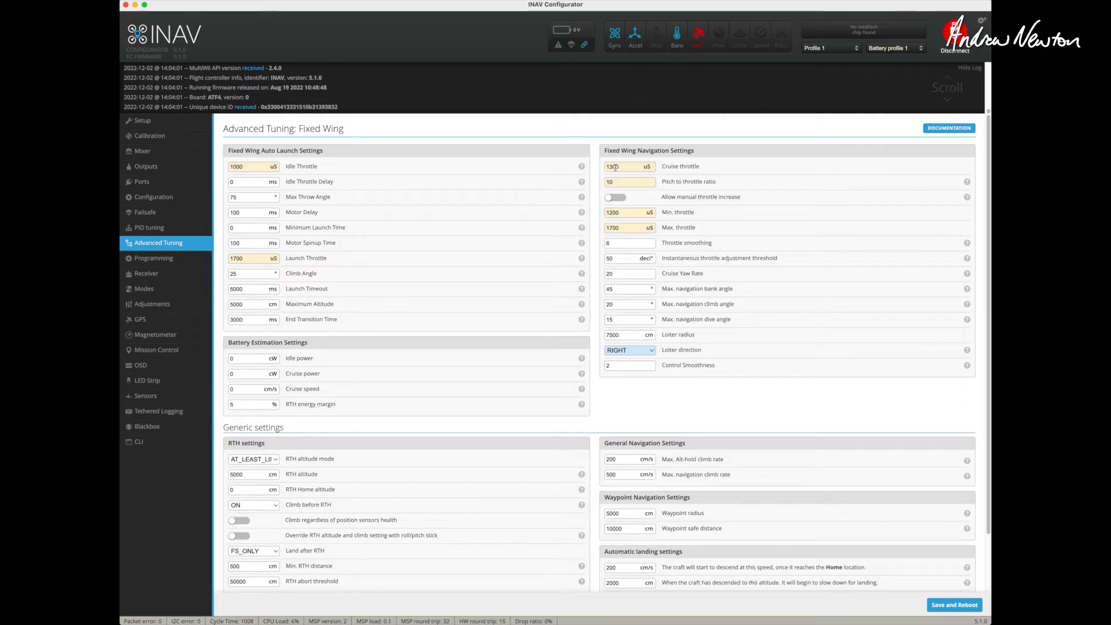
type("10")
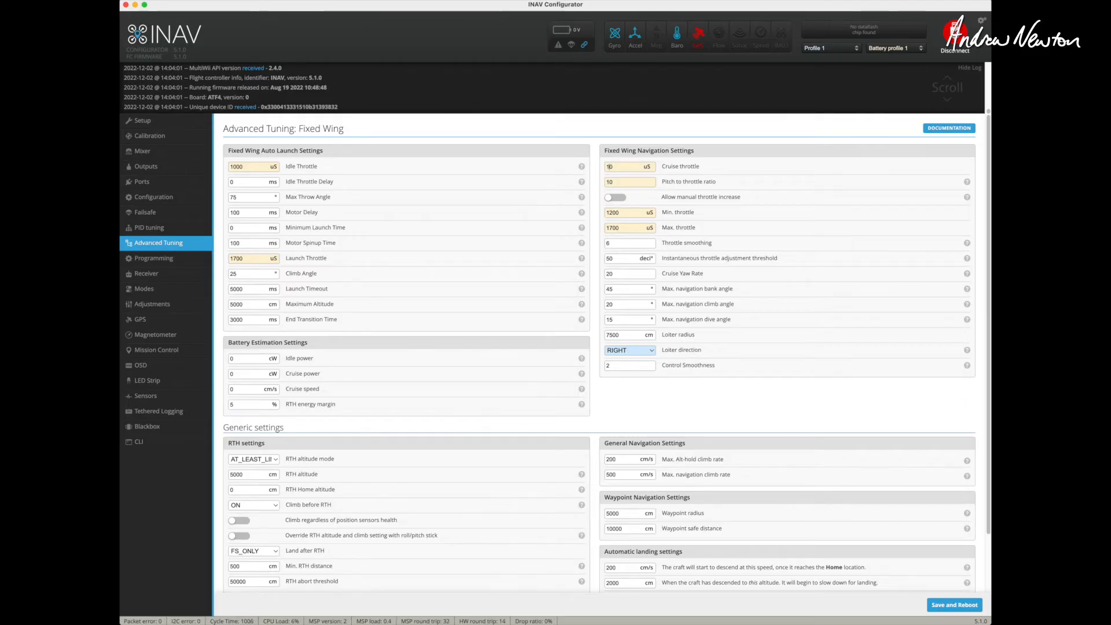
type("1350")
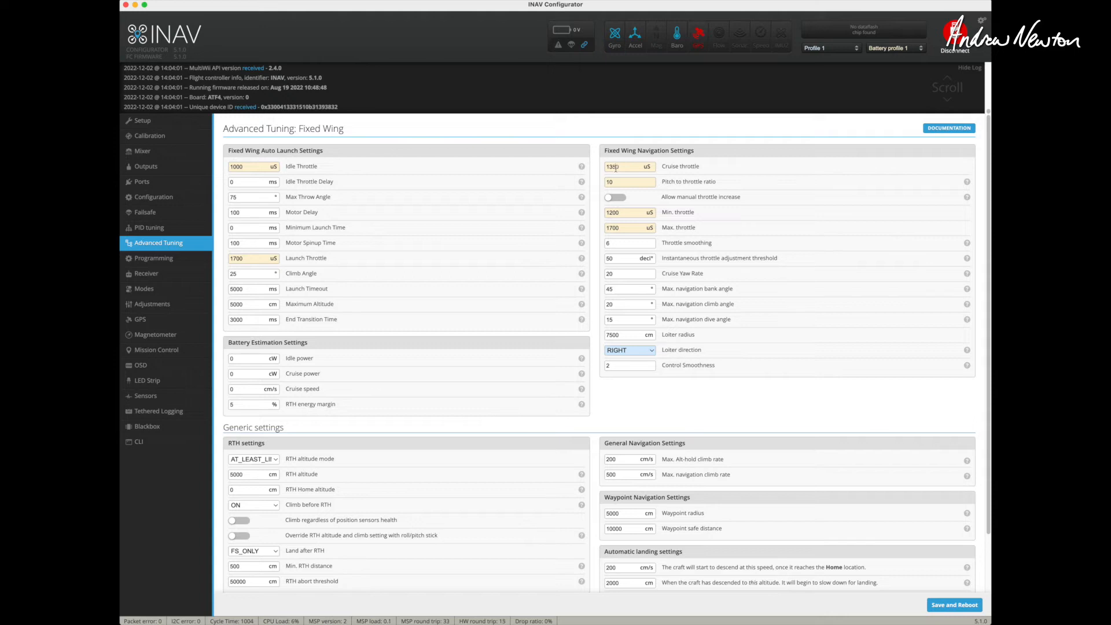
scroll("down", 3)
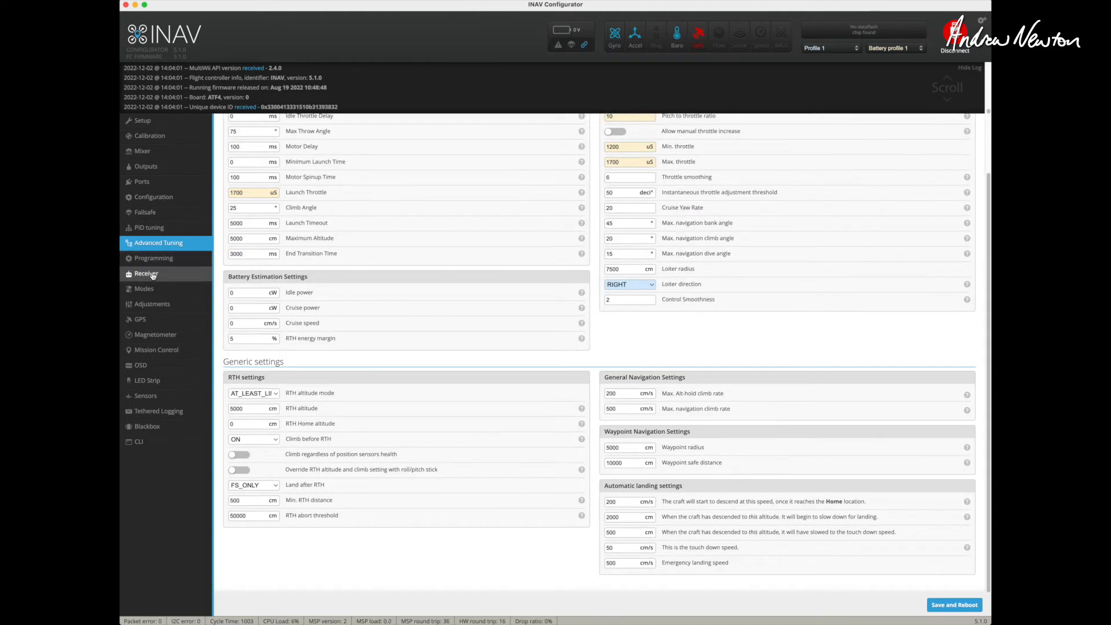
Step: Try CRSF as the serial receiver provider, then revert to SBUS
left_click(146, 274)
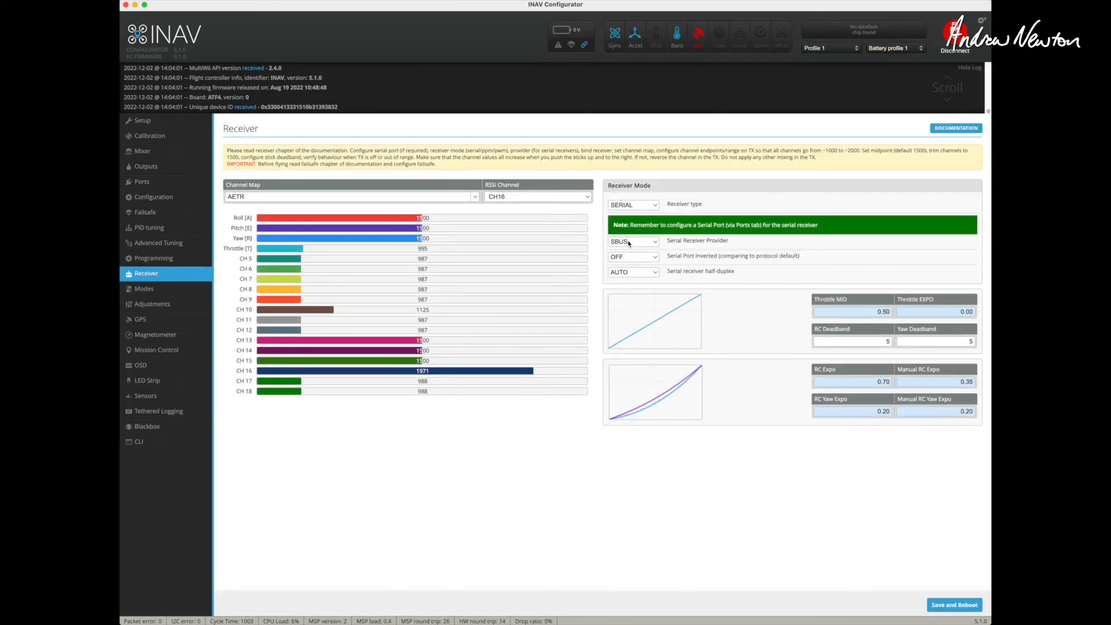
left_click(632, 241)
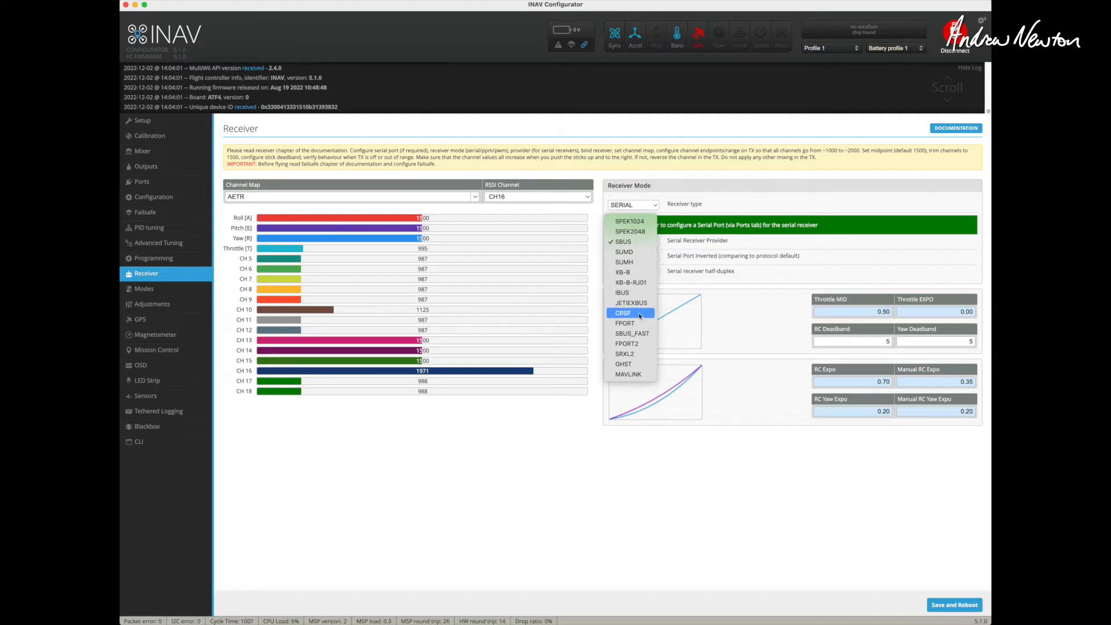
left_click(623, 313)
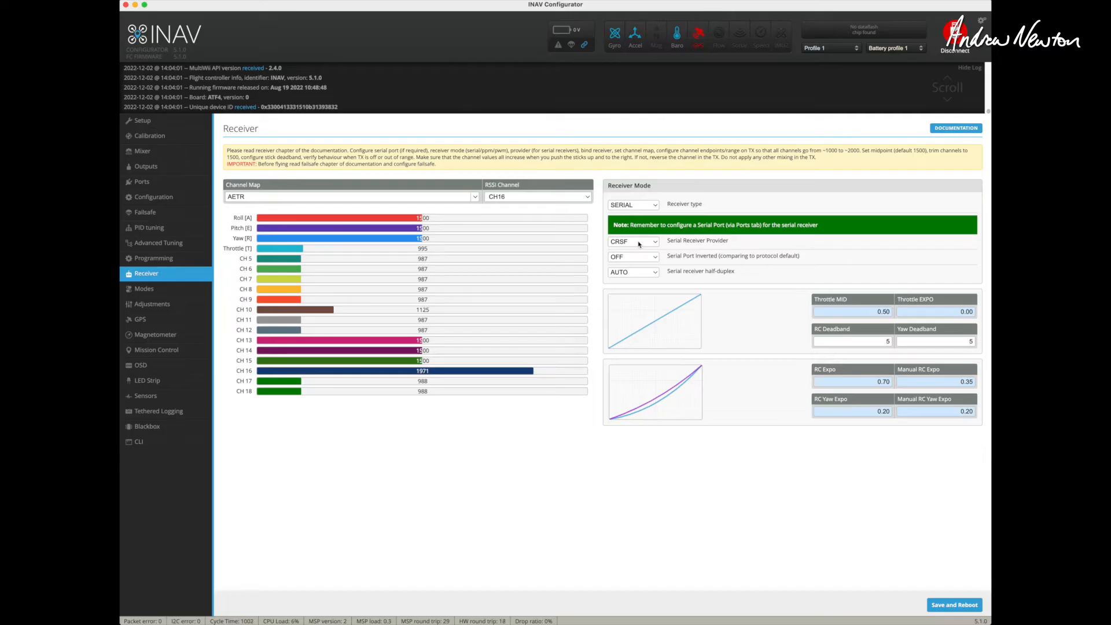
left_click(632, 240)
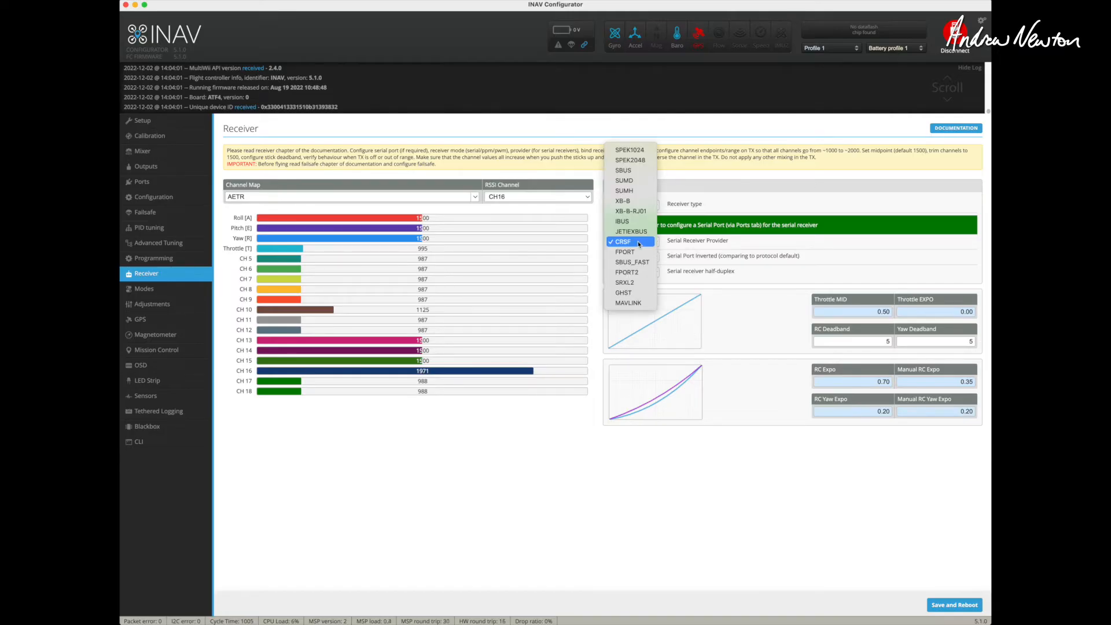
left_click(622, 170)
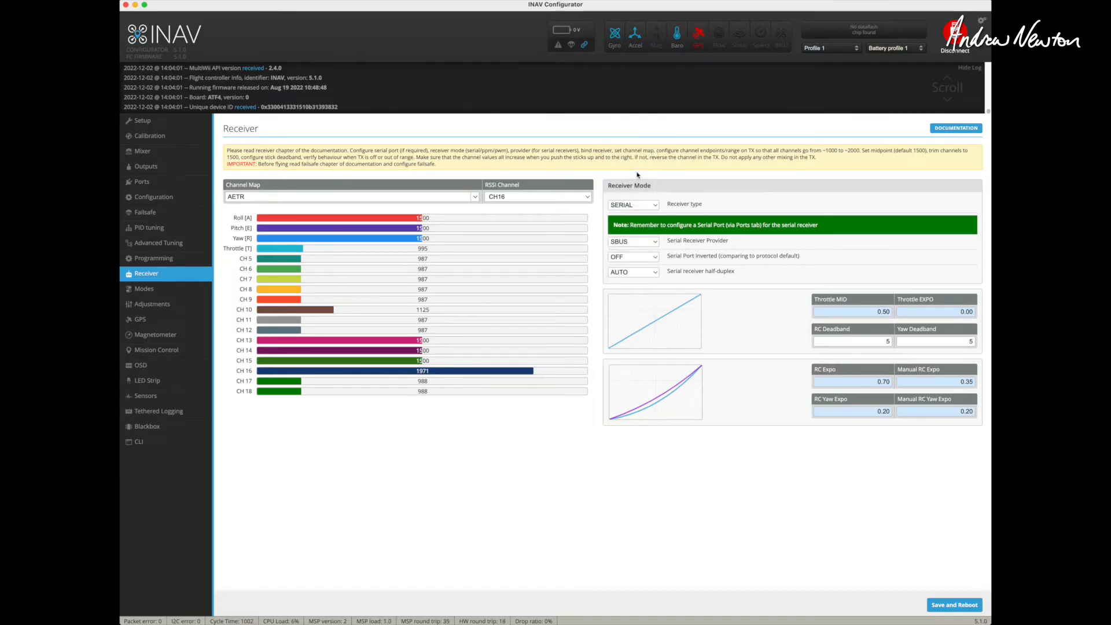
mouse_move(144, 288)
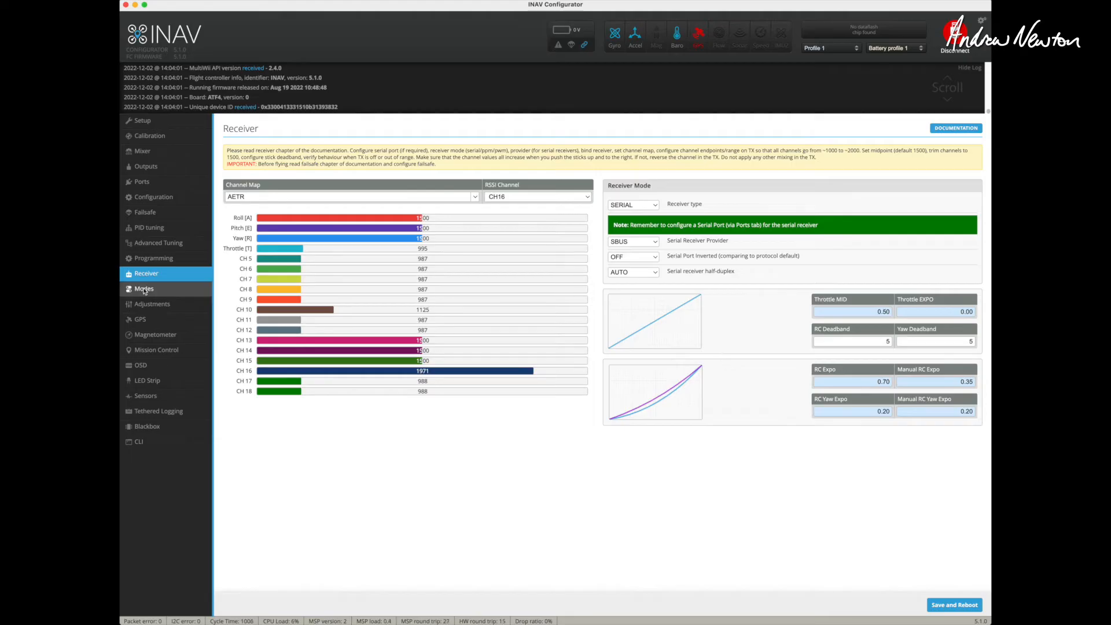
Step: Review the mode ranges: ARM on CH 5, ANGLE on CH 6, navigation, autotune and OSD
left_click(143, 288)
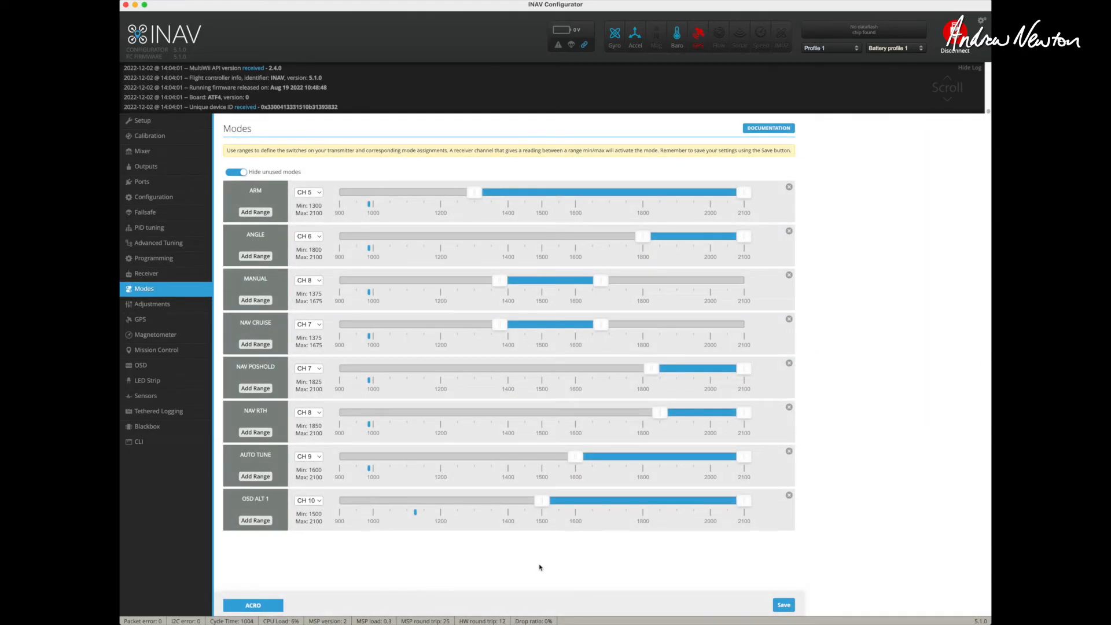
mouse_move(541, 557)
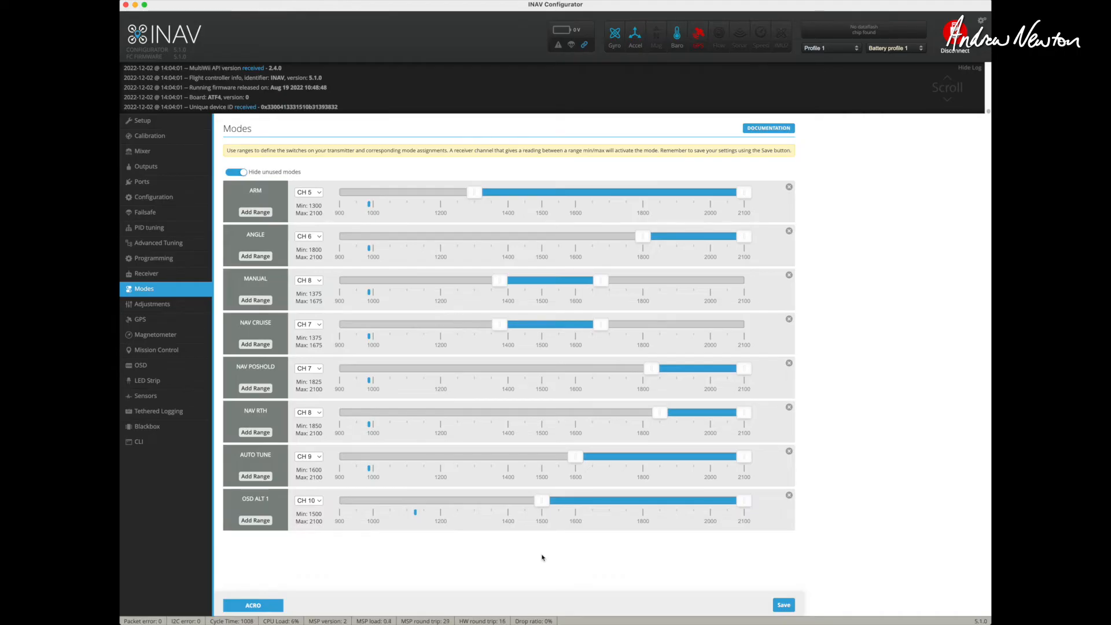
mouse_move(597, 562)
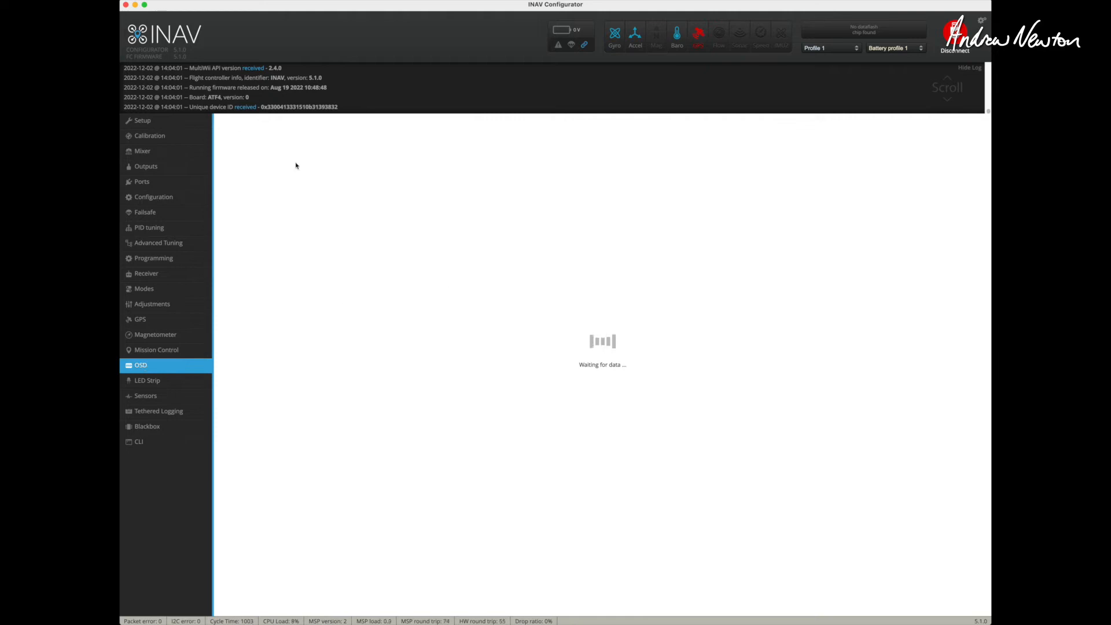
mouse_move(282, 142)
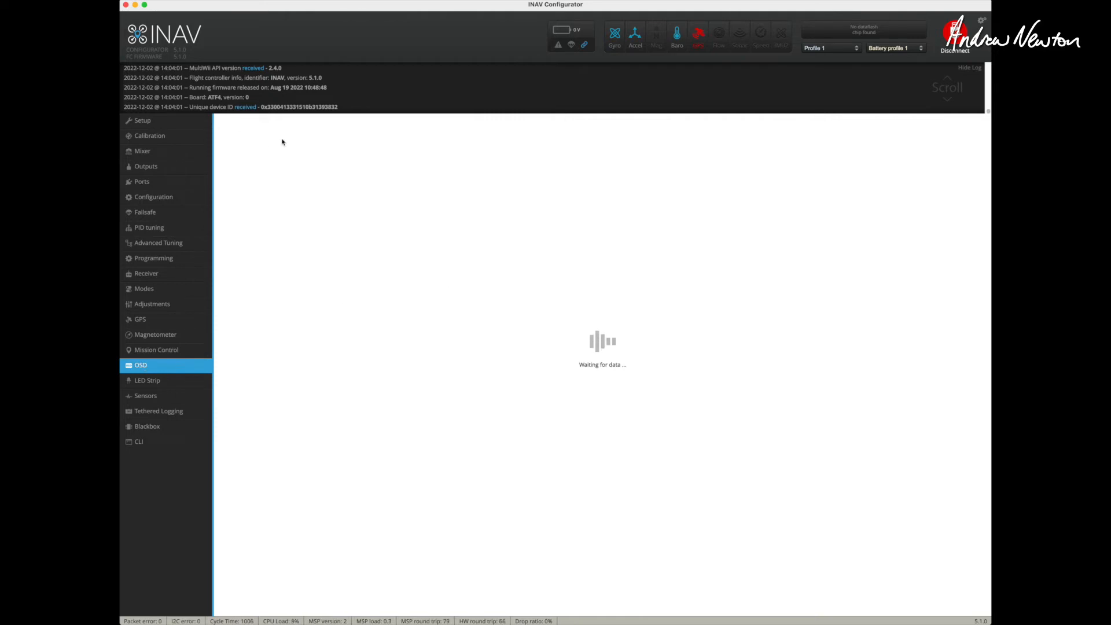
Step: Open and close the OSD Font Manager, then preview the Default Layout instead of Alternative Layout #1
left_click(140, 364)
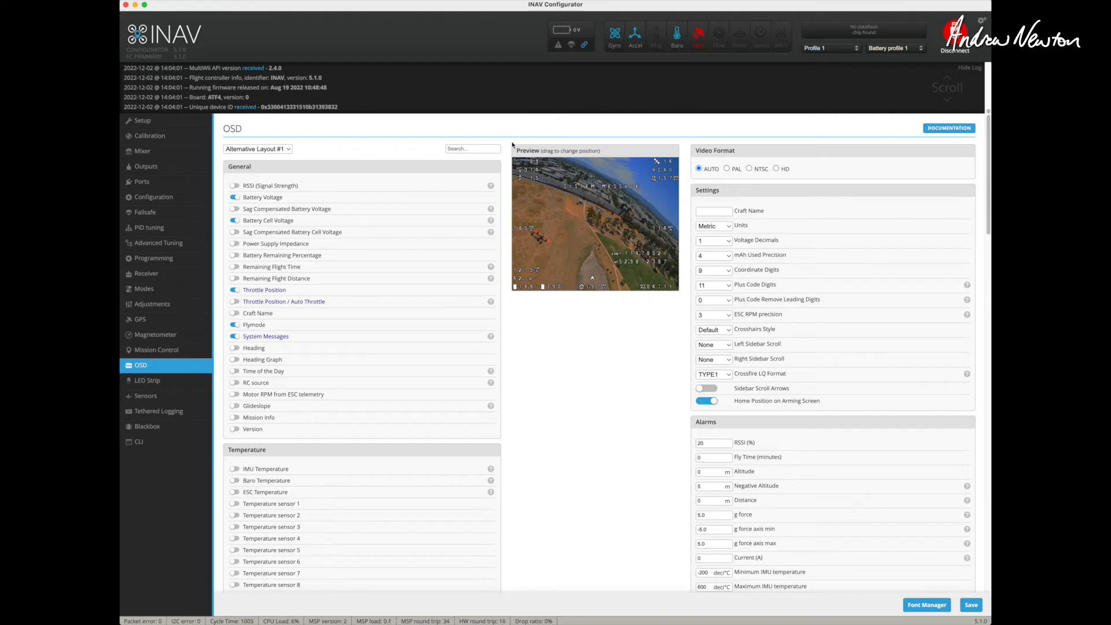
mouse_move(567, 225)
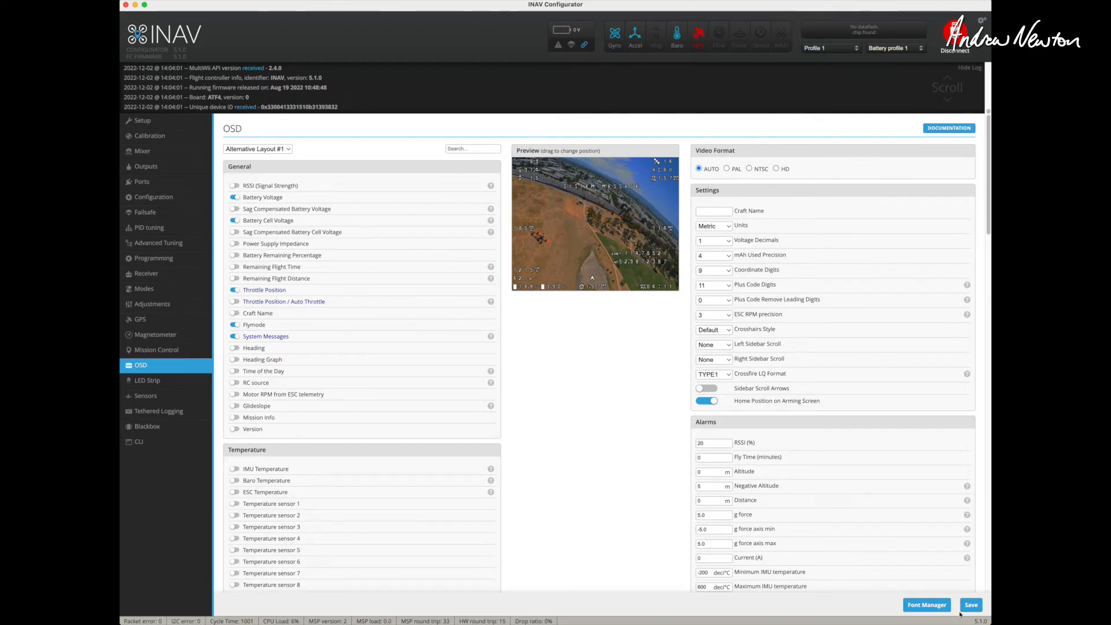
left_click(925, 604)
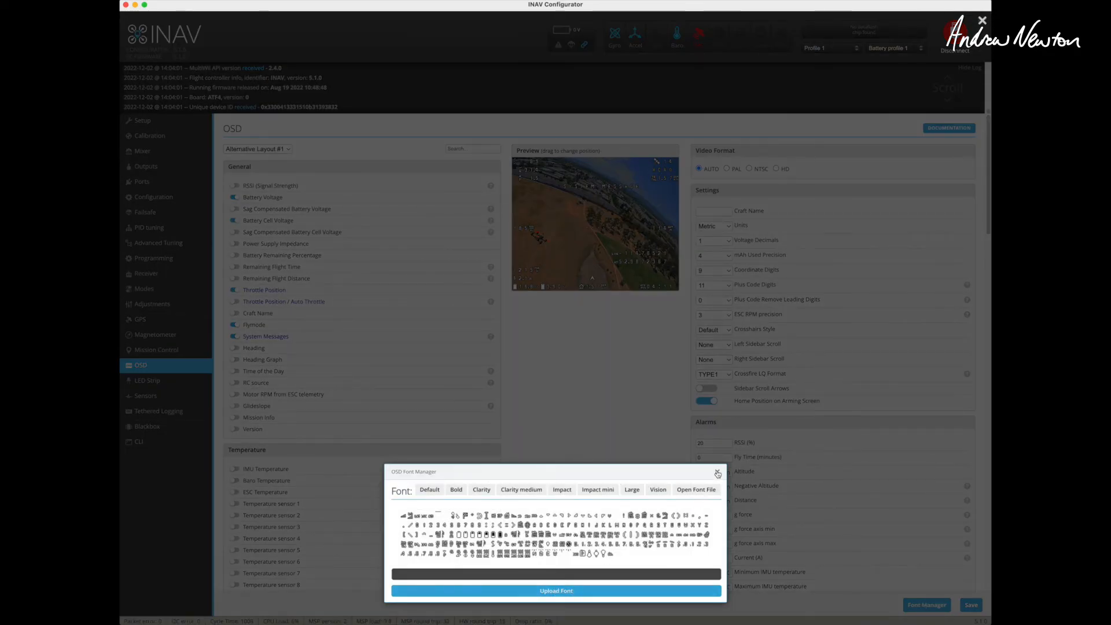
left_click(717, 473)
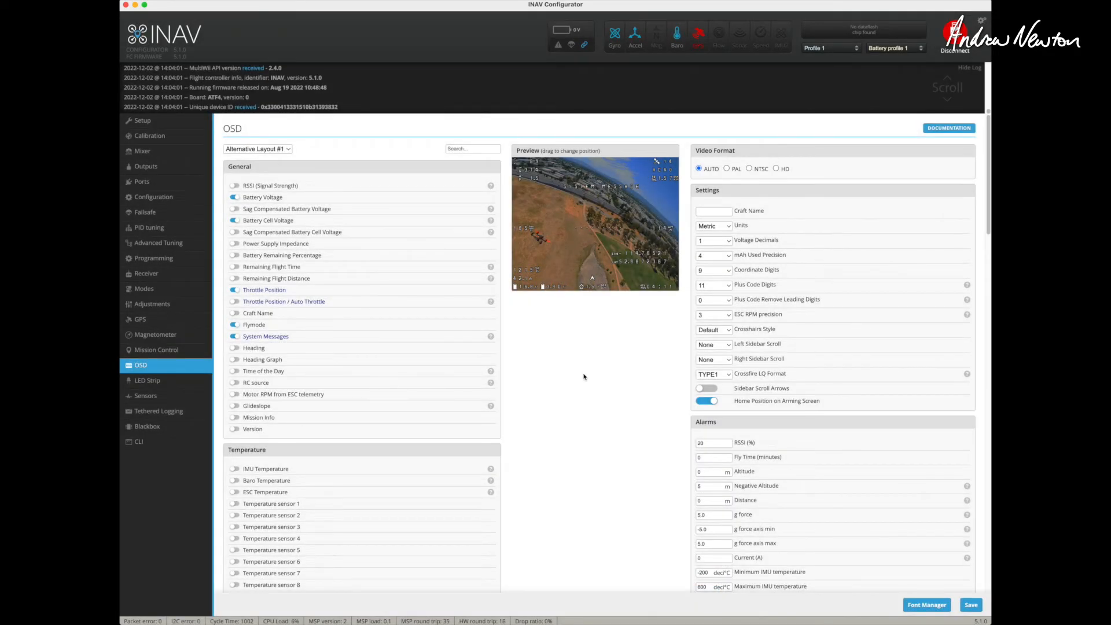
left_click(257, 149)
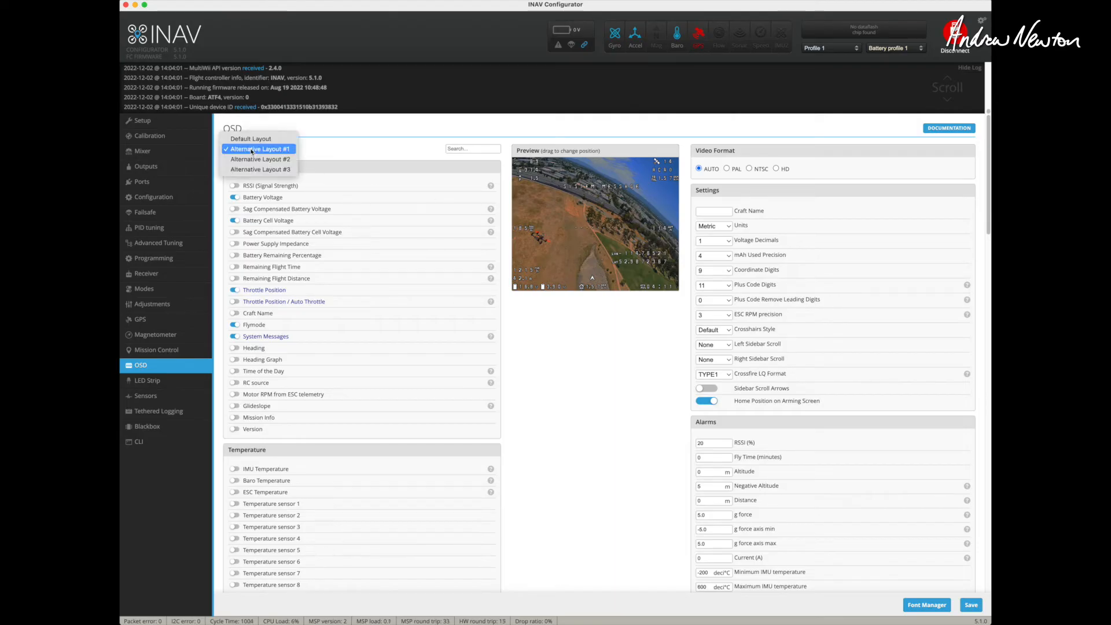
left_click(250, 138)
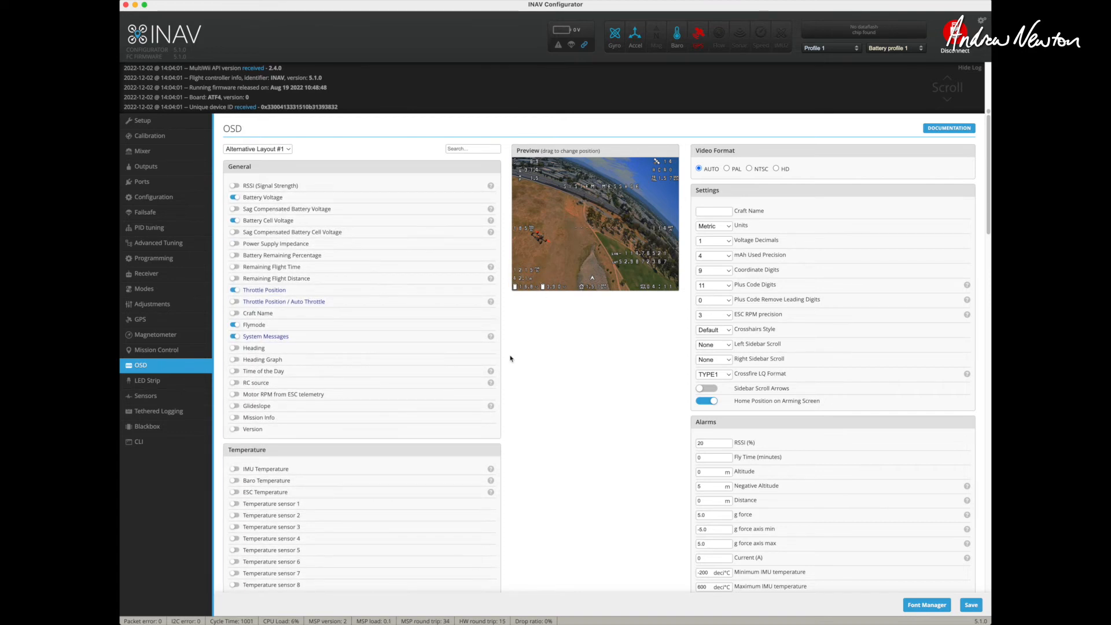
left_click(257, 148)
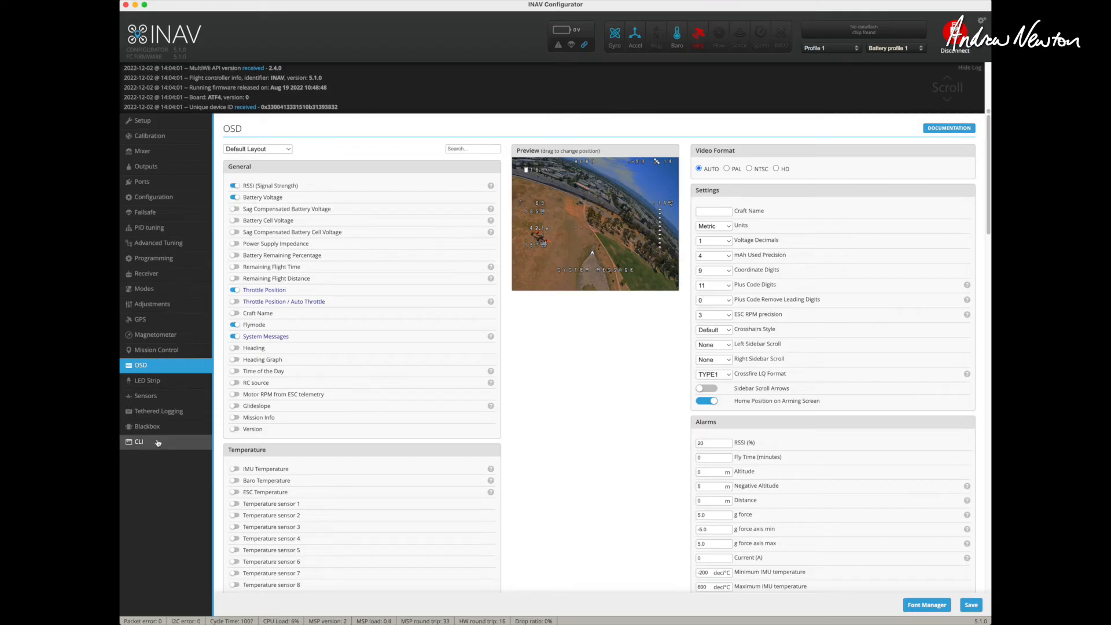
mouse_move(138, 442)
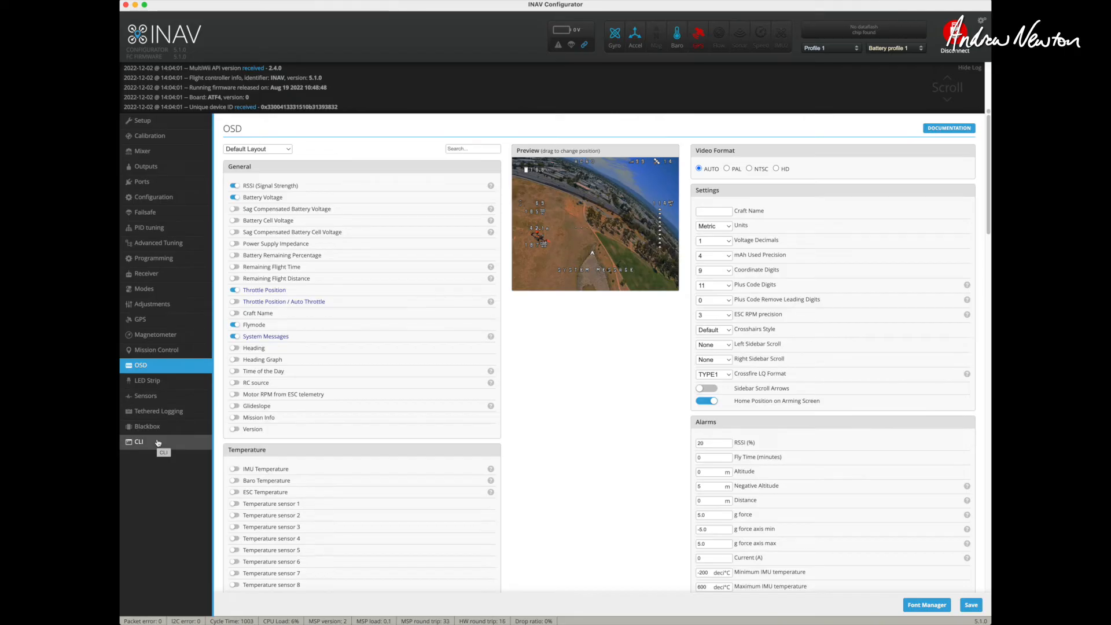
Step: Start entering the 'diff' command in the CLI command line
left_click(139, 441)
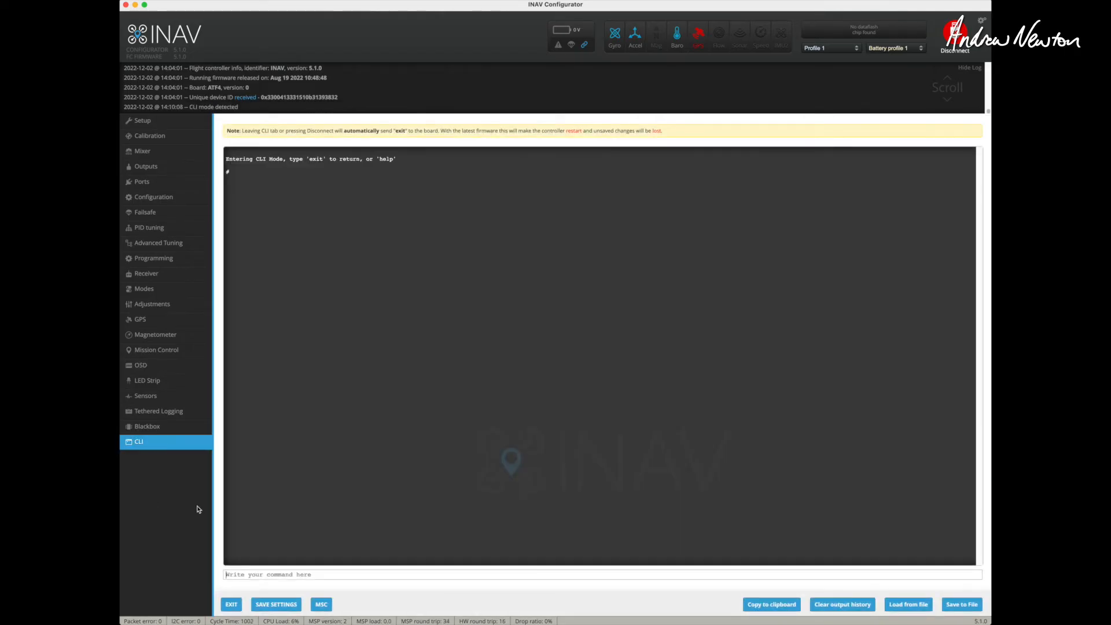
type("di")
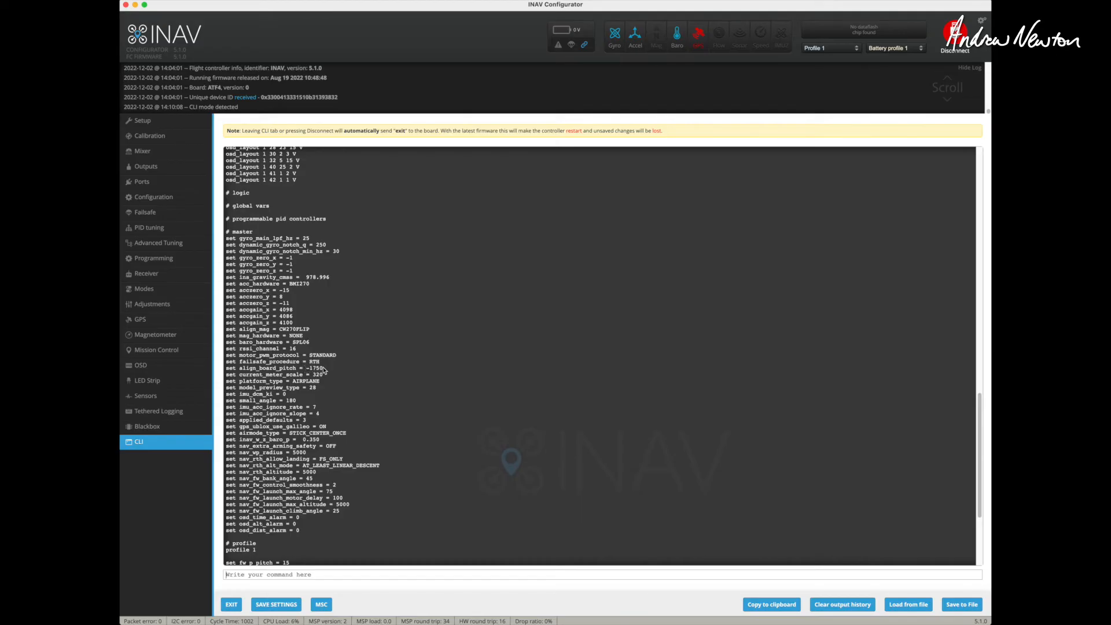
mouse_move(323, 369)
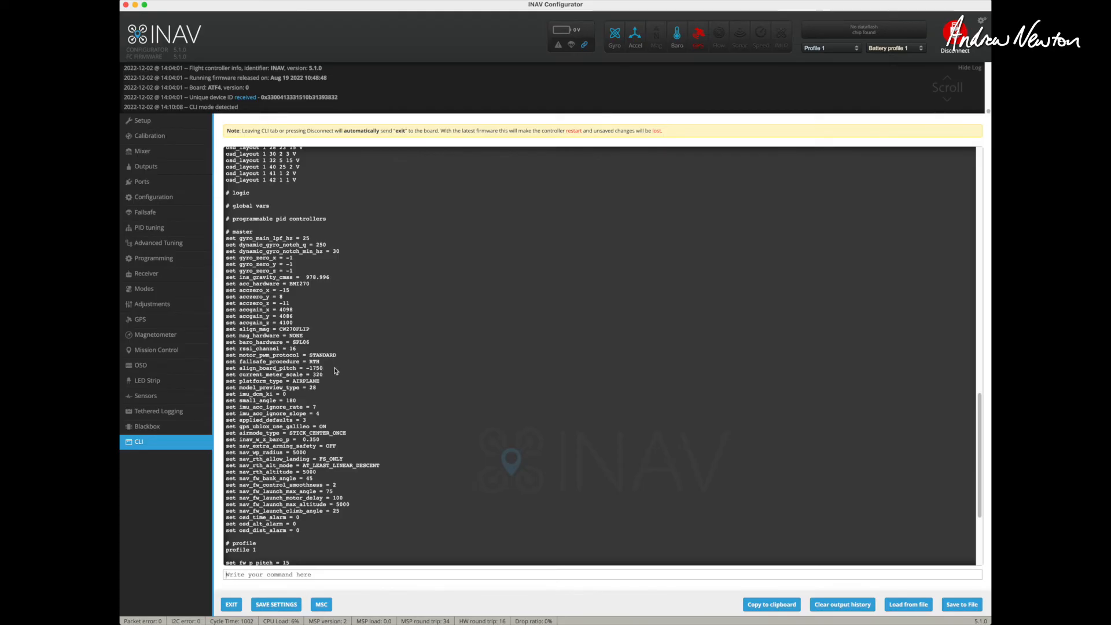
mouse_move(333, 370)
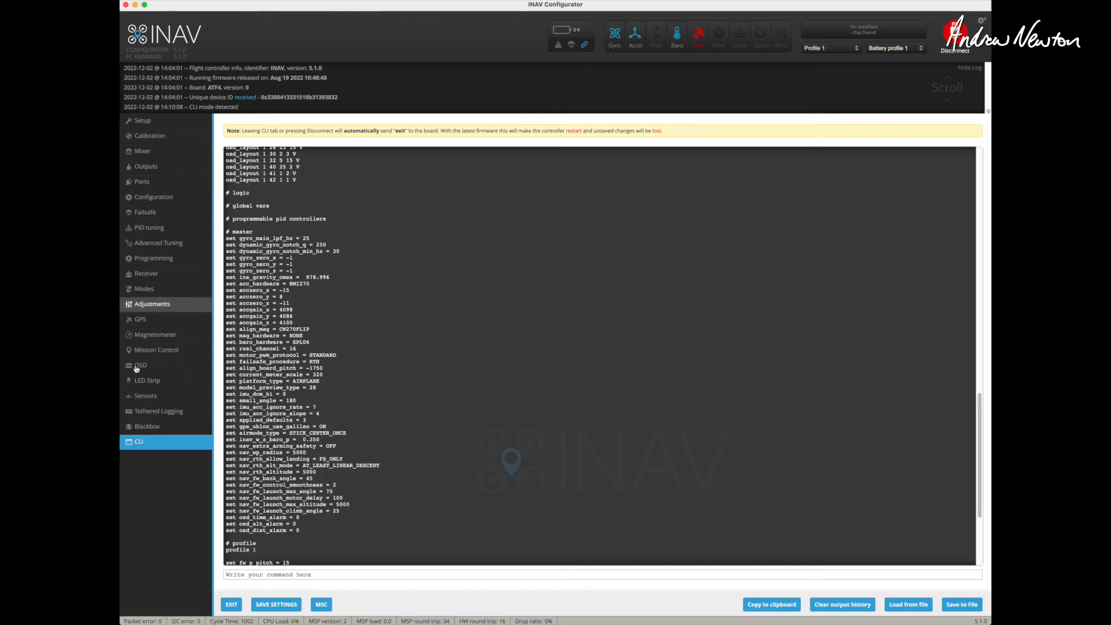
mouse_move(136, 369)
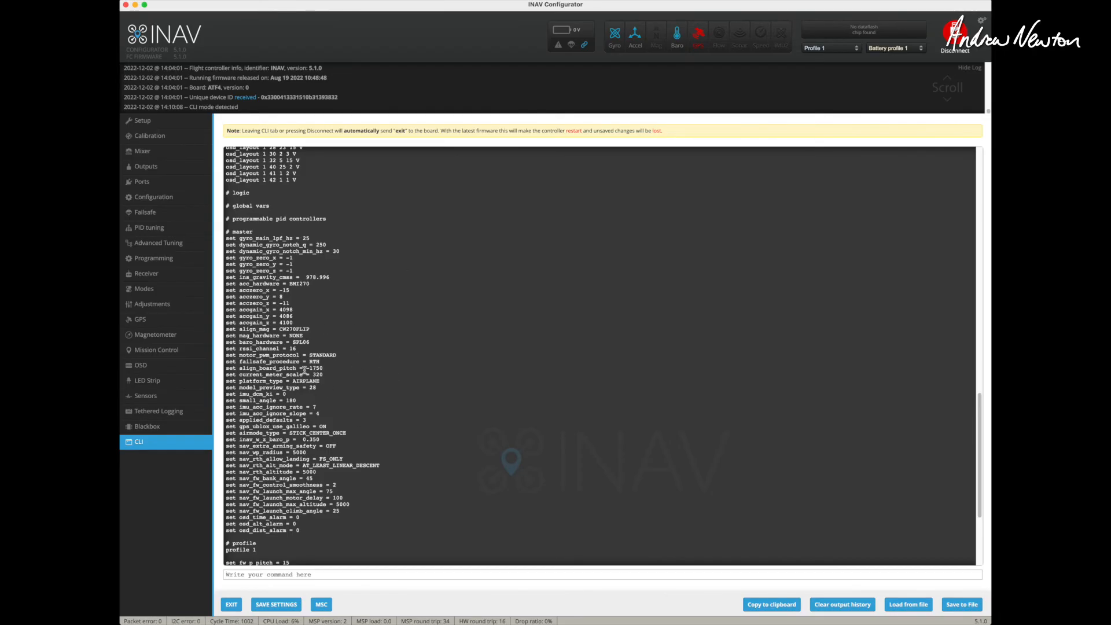
mouse_move(400, 407)
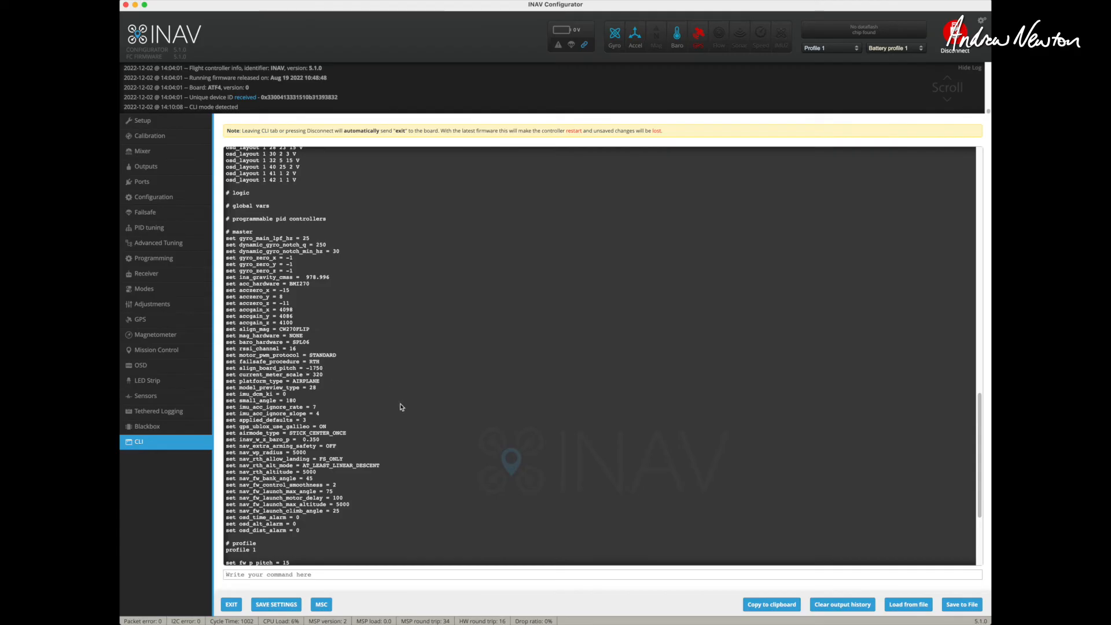
mouse_move(406, 406)
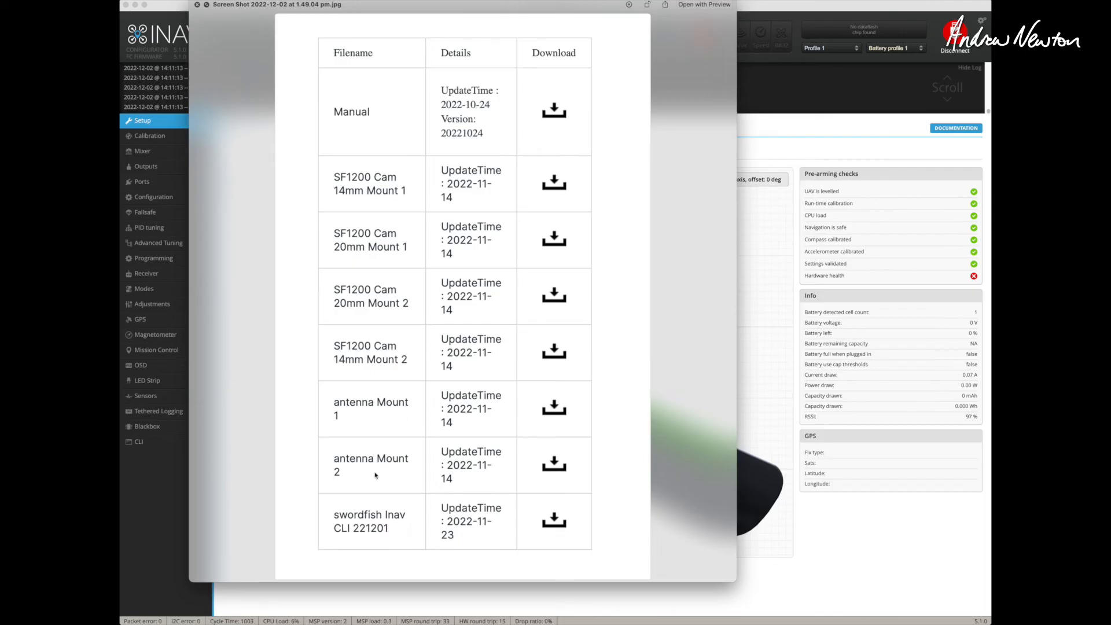
mouse_move(424, 110)
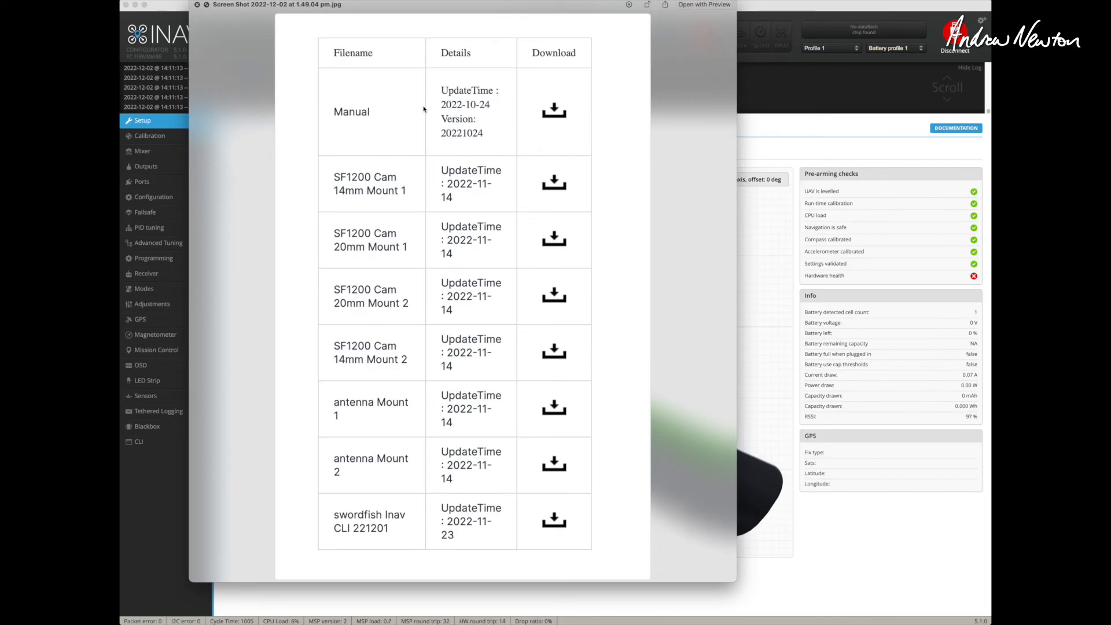
mouse_move(461, 101)
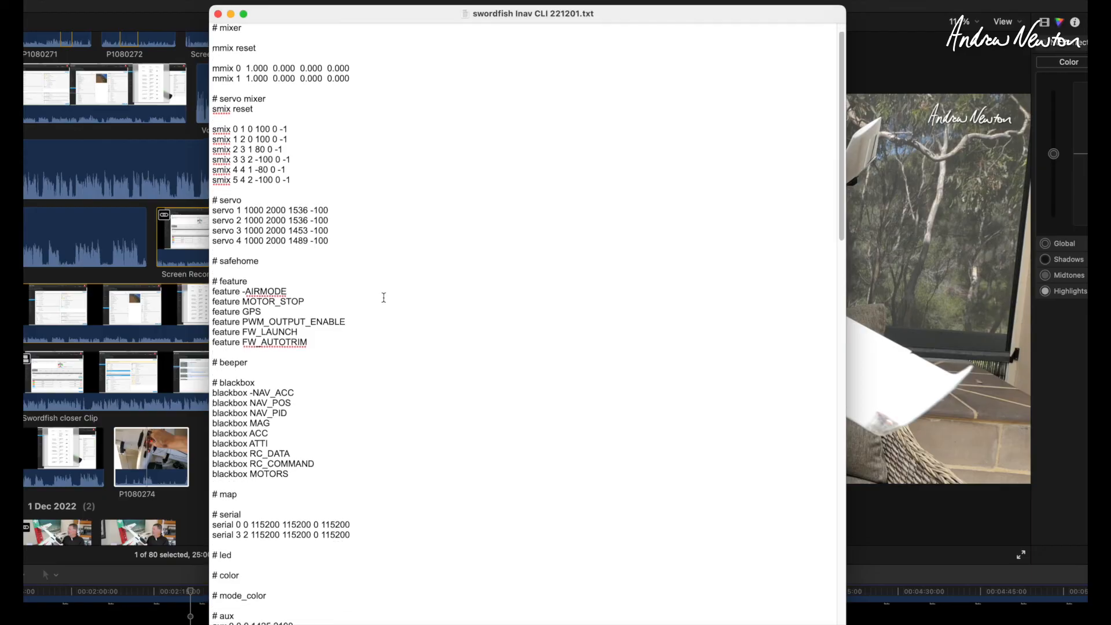
Step: Scroll the swordfish CLI file through profile, battery profile and save settings, then close TextEdit
scroll("down", 3)
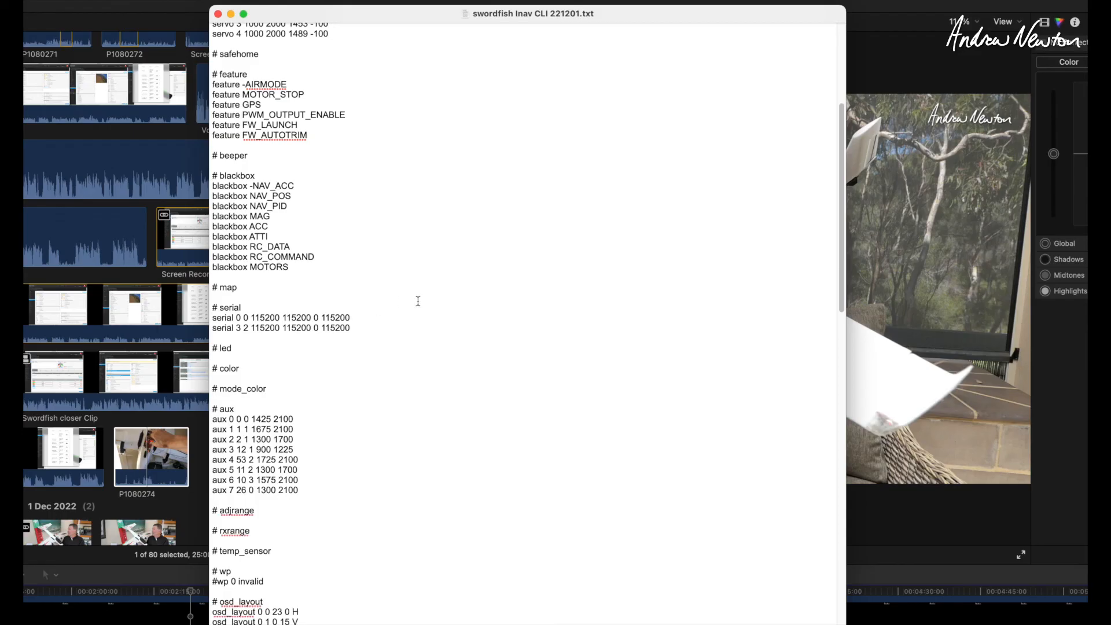
scroll("down", 3)
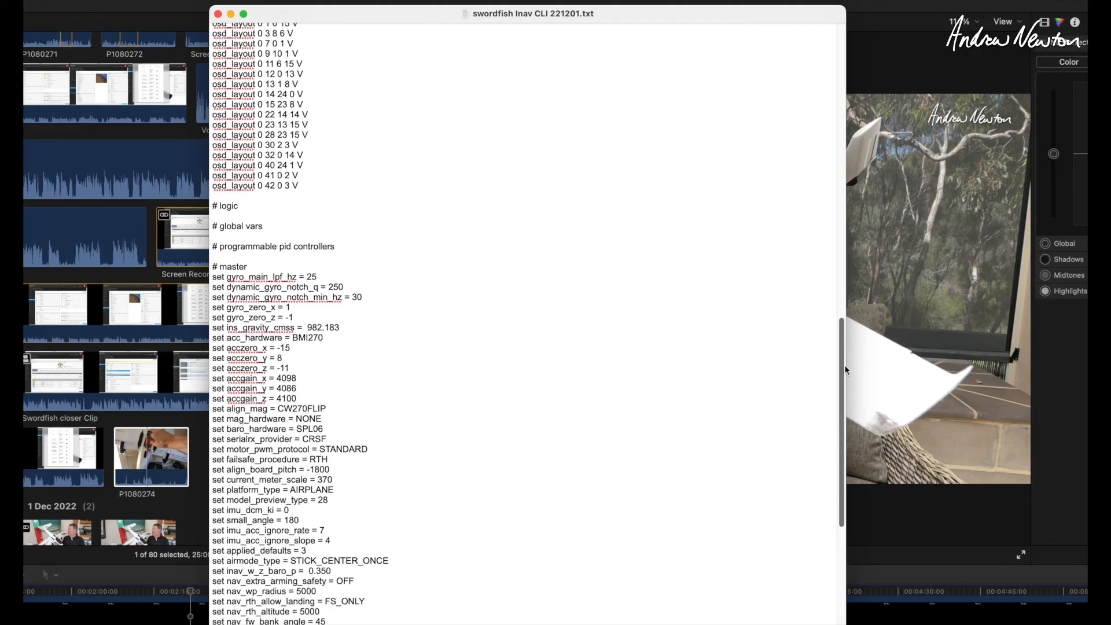
scroll("down", 3)
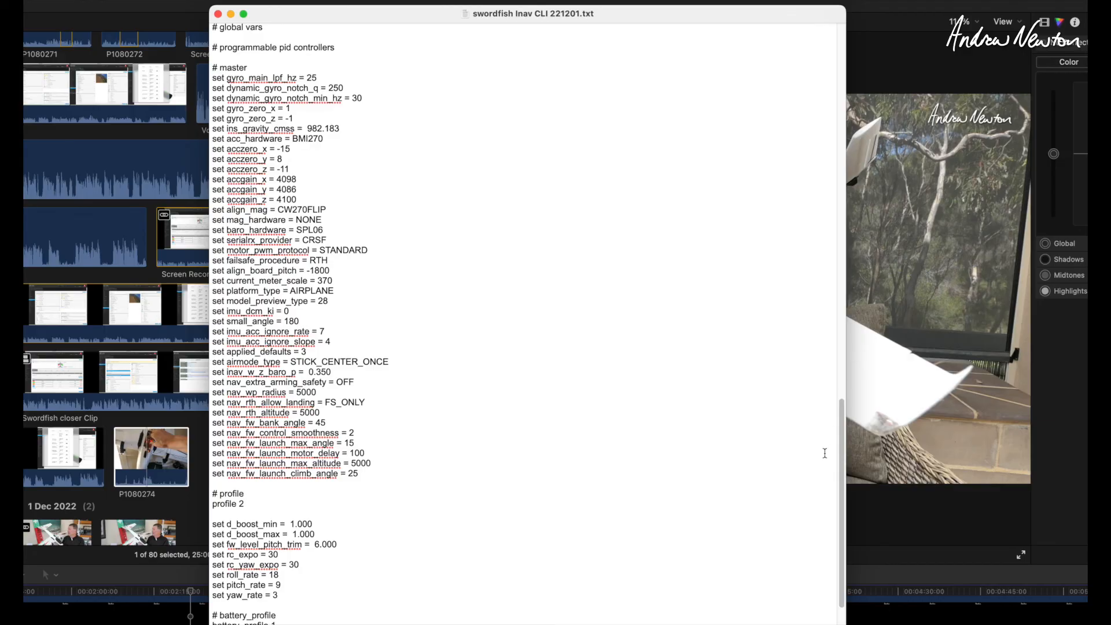
scroll("down", 3)
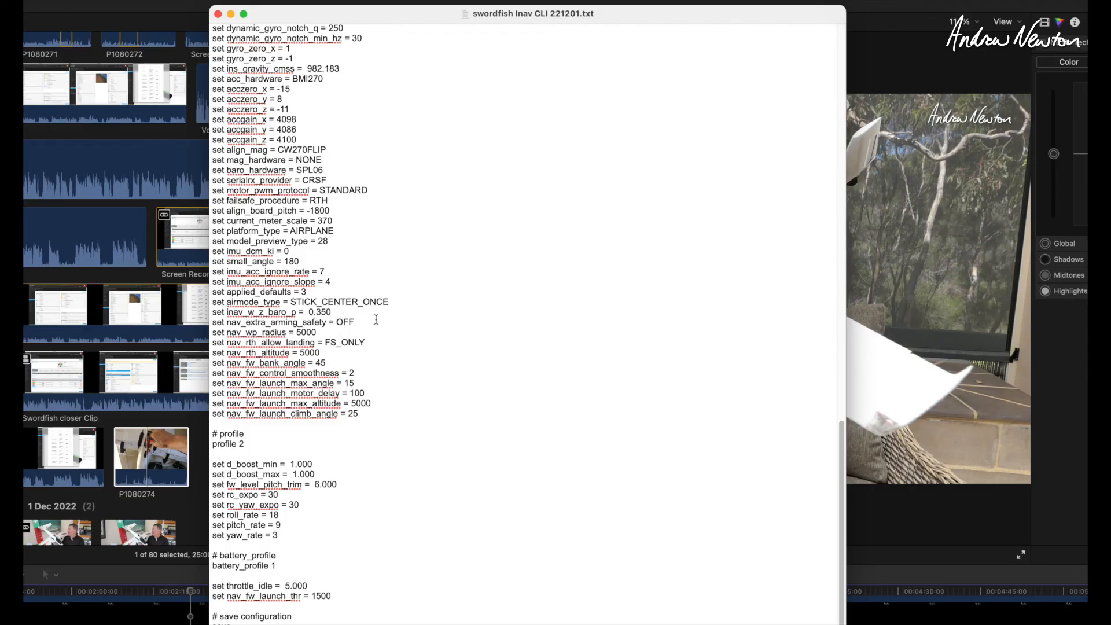
mouse_move(500, 316)
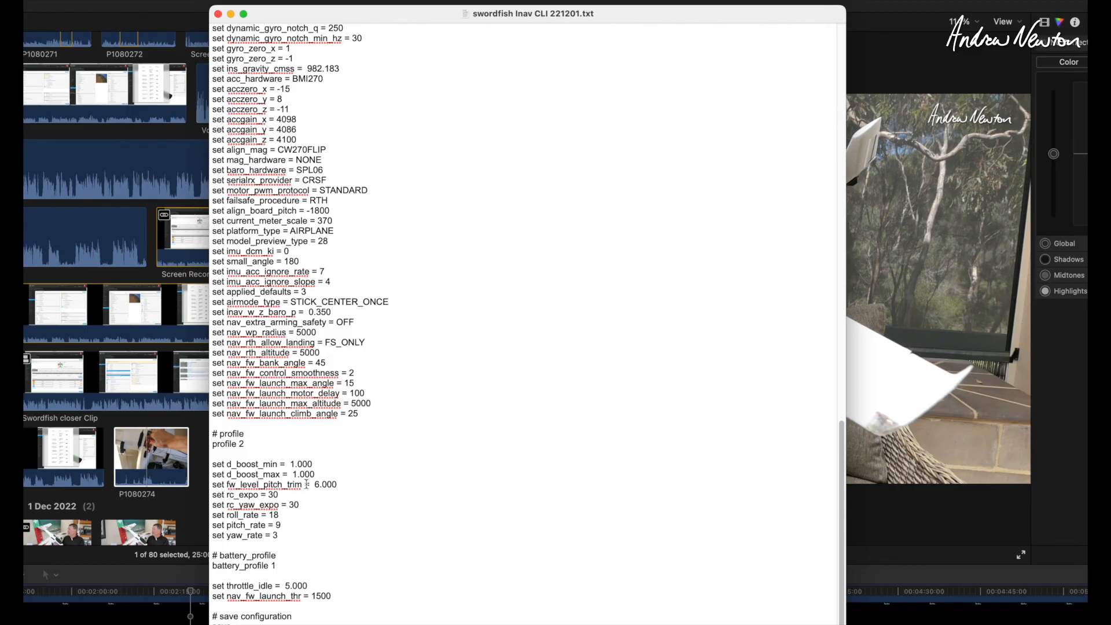
mouse_move(799, 509)
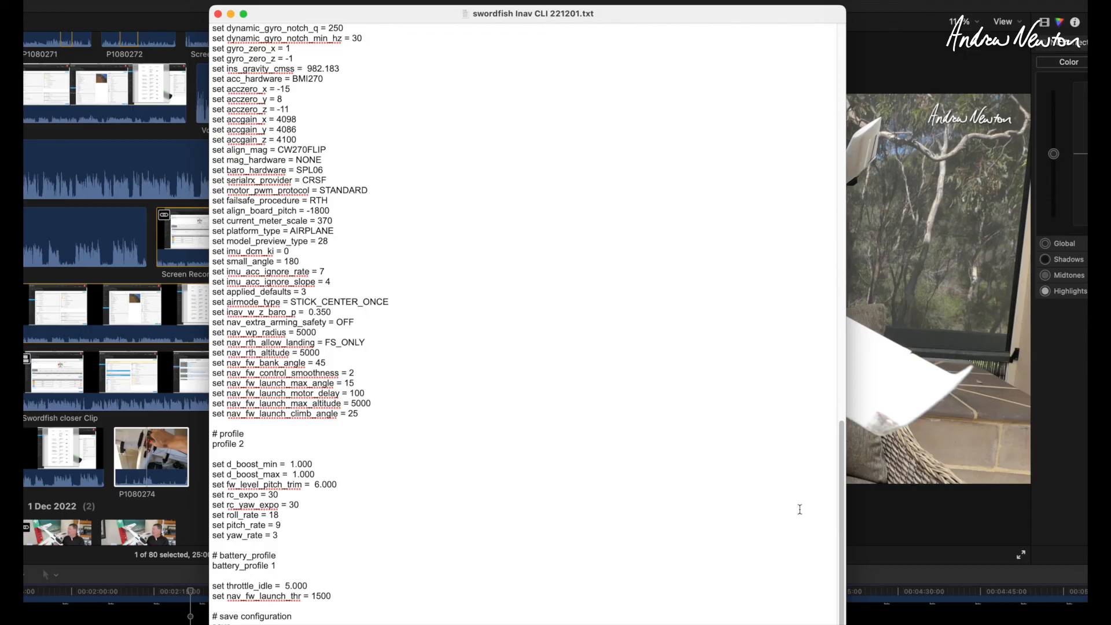
mouse_move(461, 486)
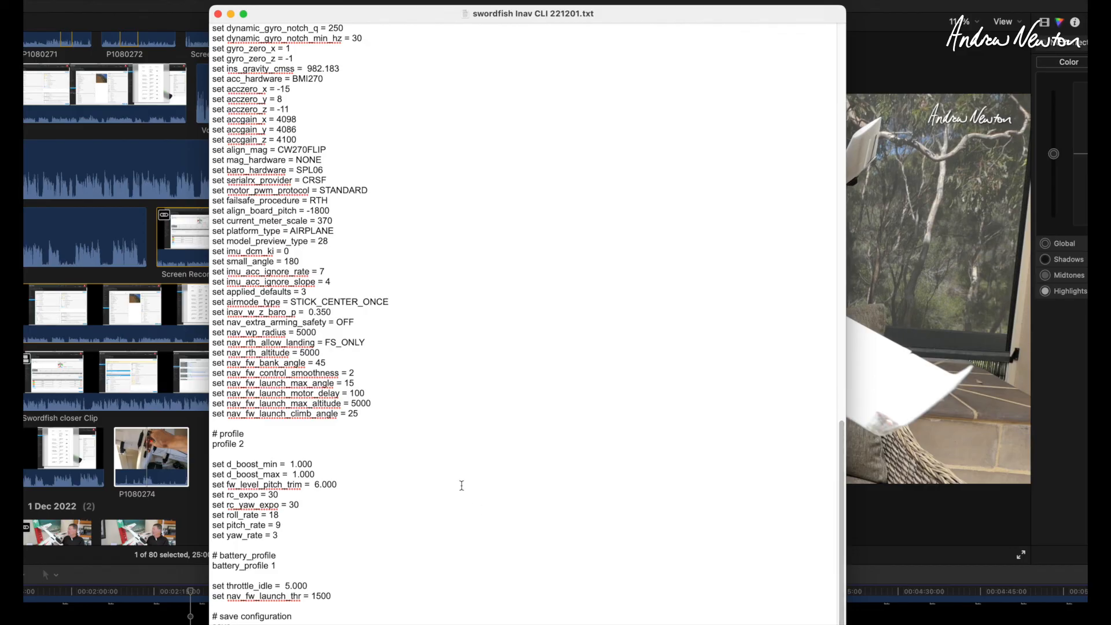
mouse_move(241, 517)
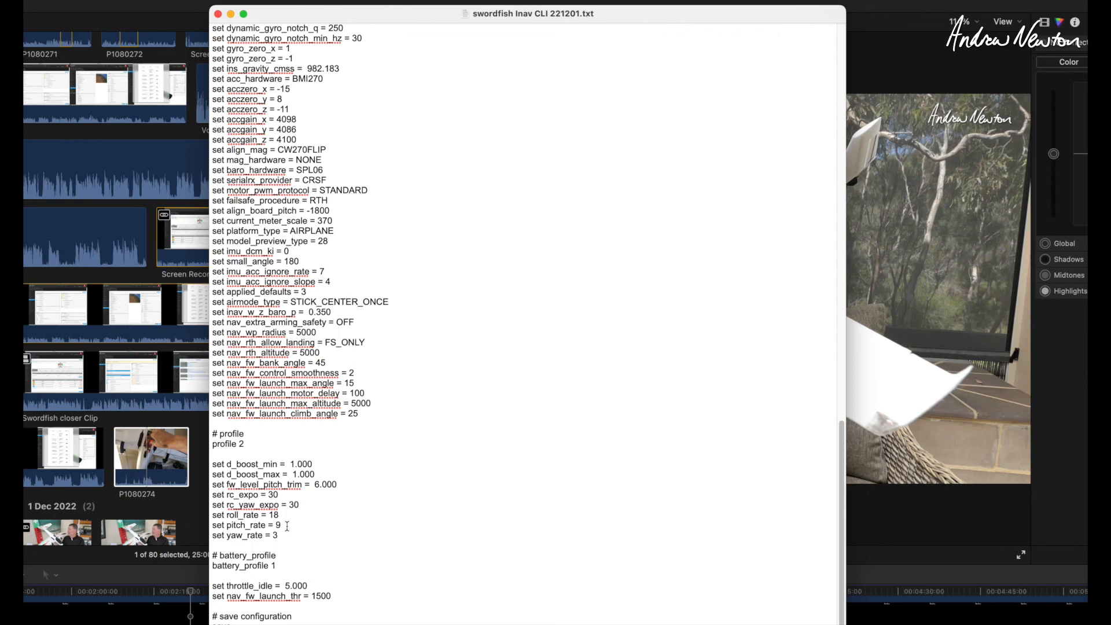
mouse_move(285, 535)
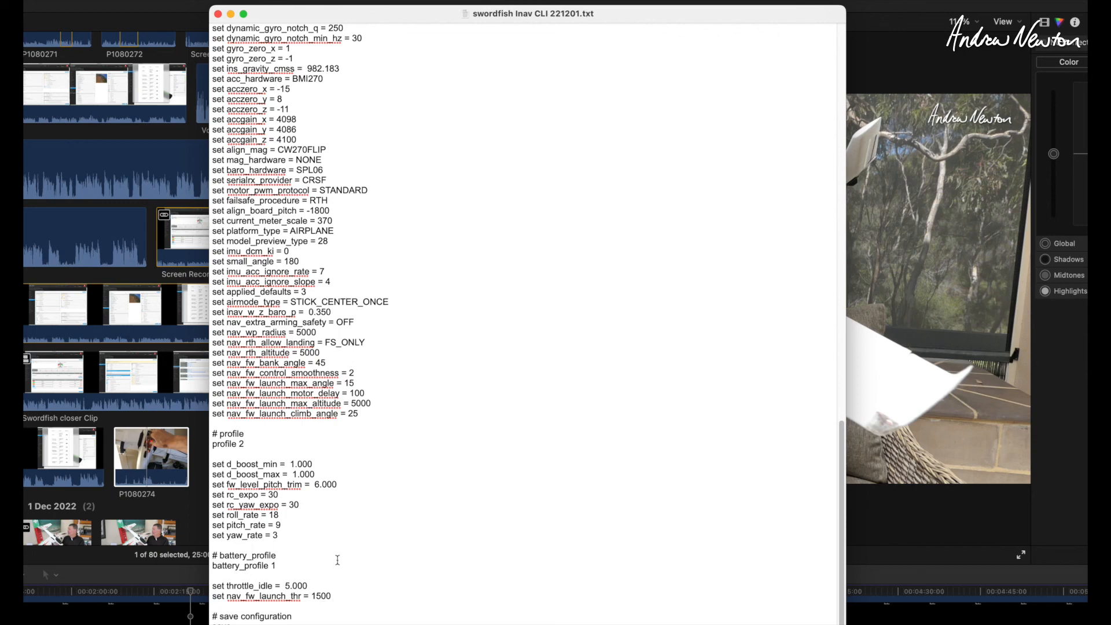
mouse_move(420, 230)
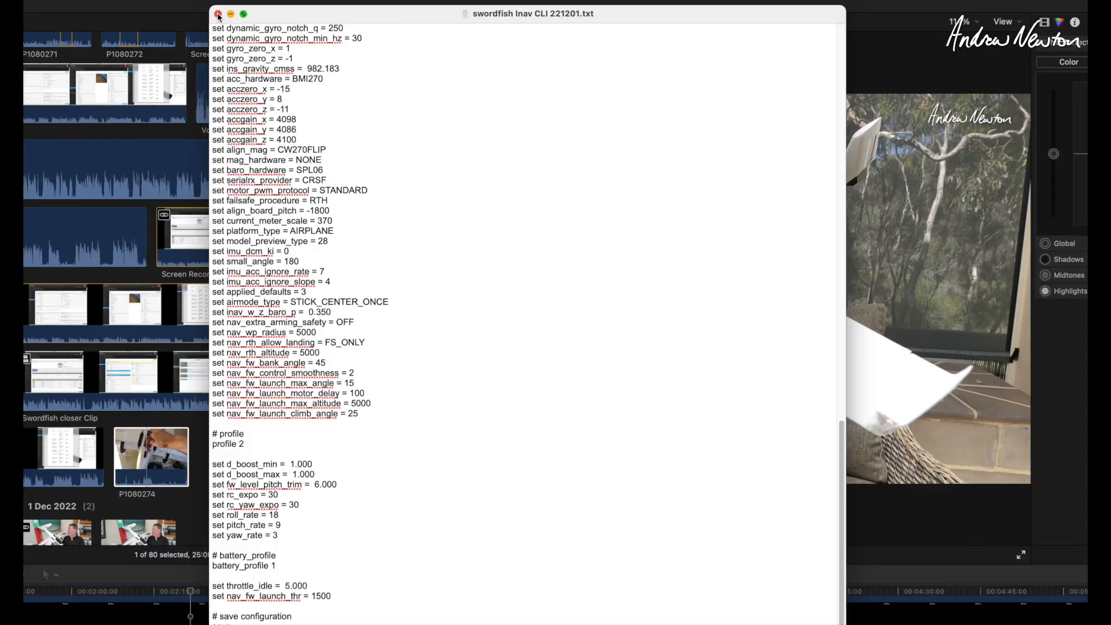
left_click(220, 13)
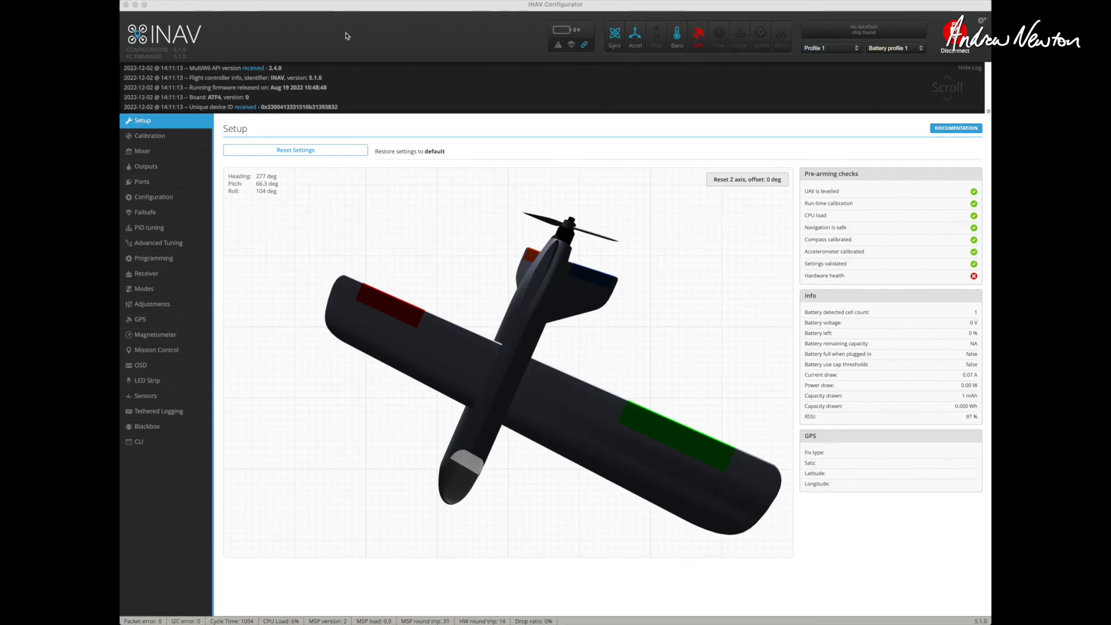